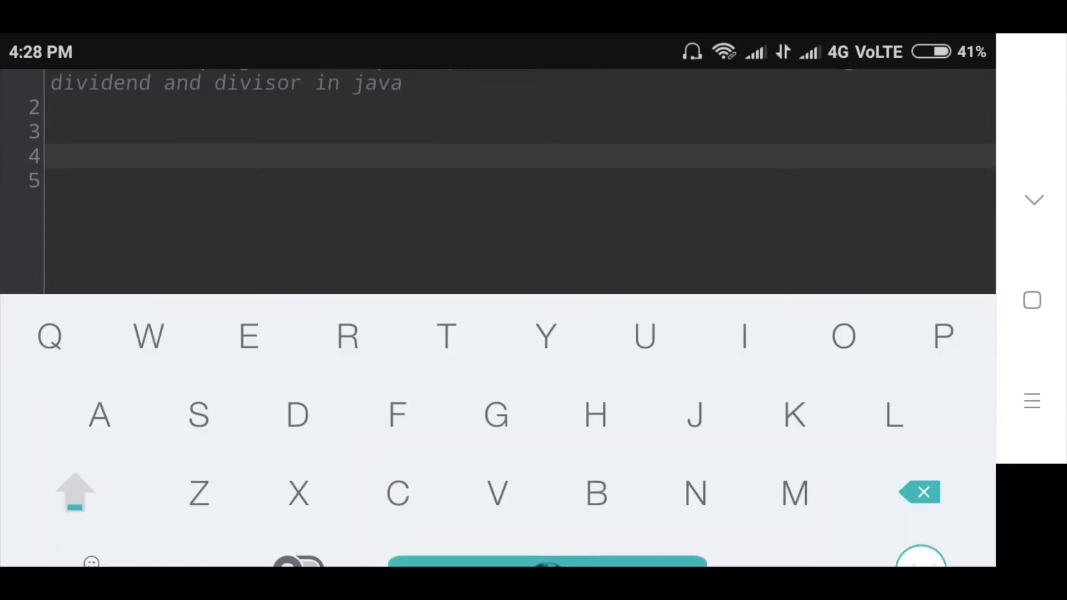
# - Type the class declaration 'public class QuotientRemainder' on line 4 below the comment
pyautogui.write('publi')
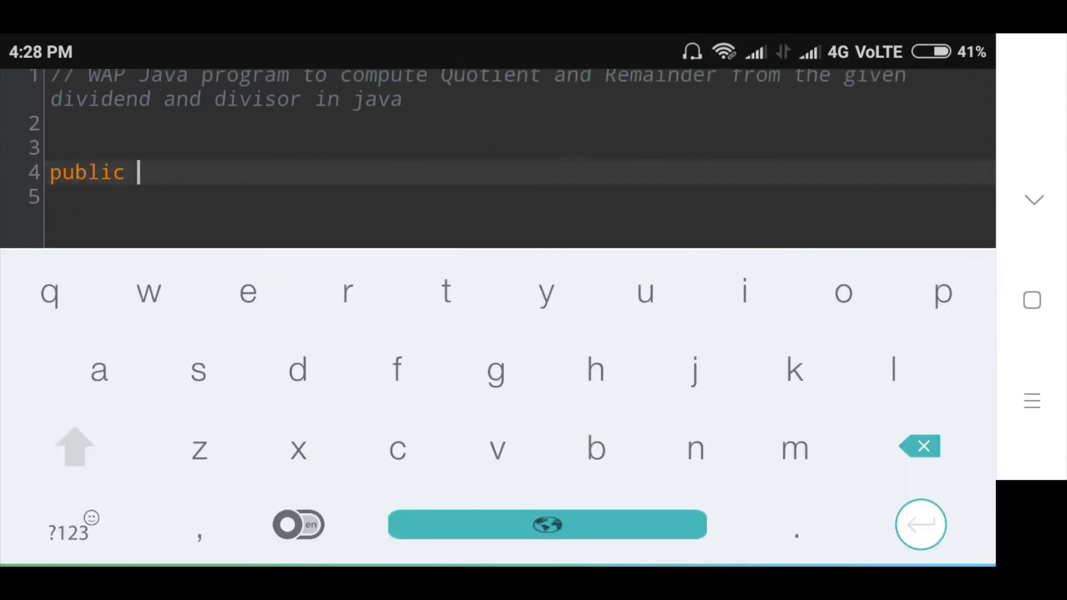
pyautogui.write('class')
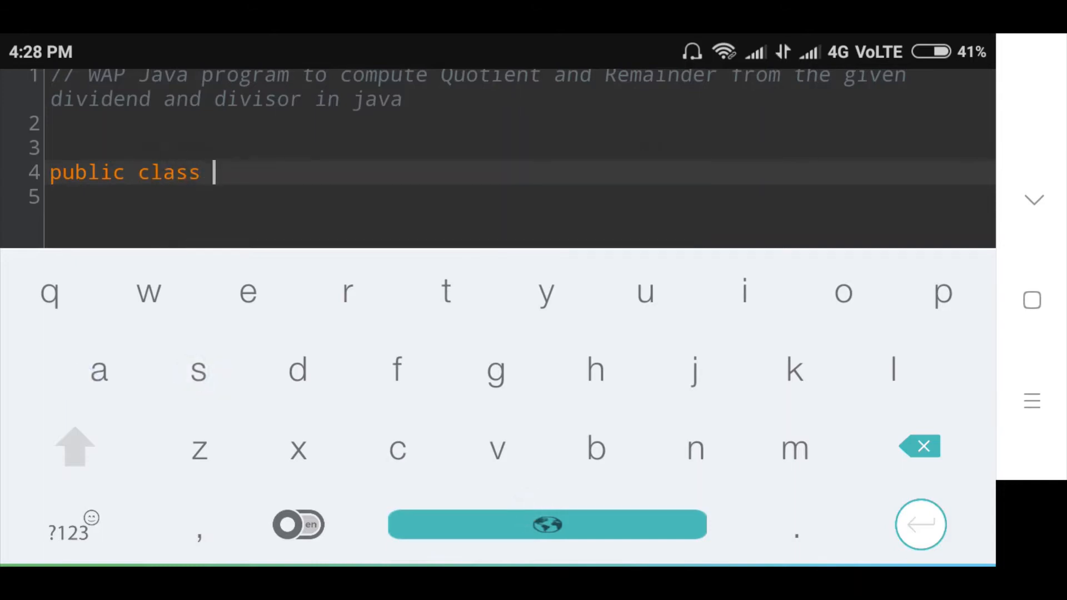
pyautogui.write('Quo')
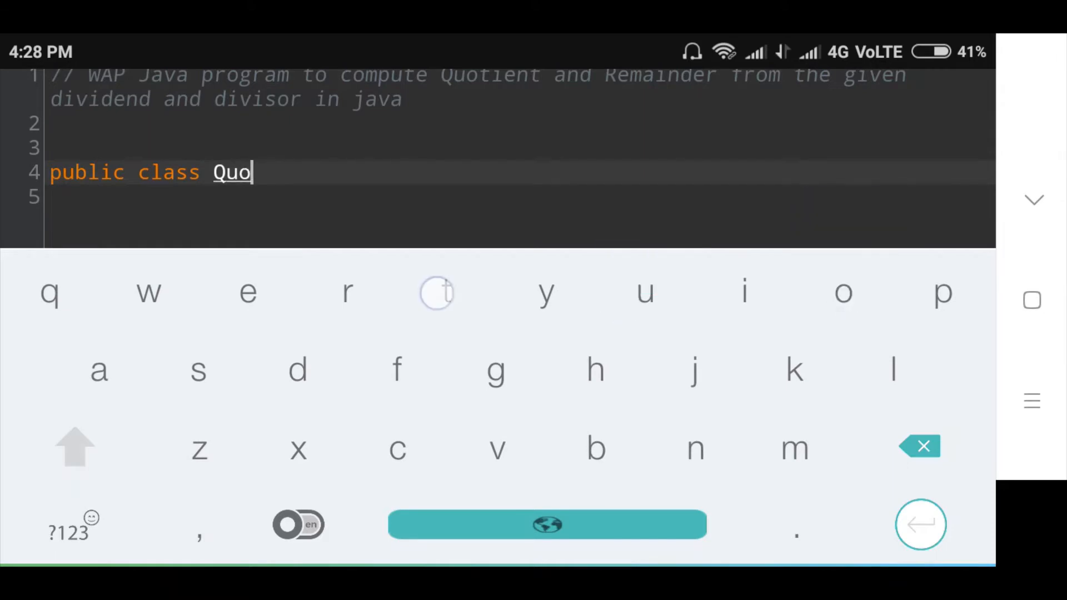
pyautogui.write('tientRemainder')
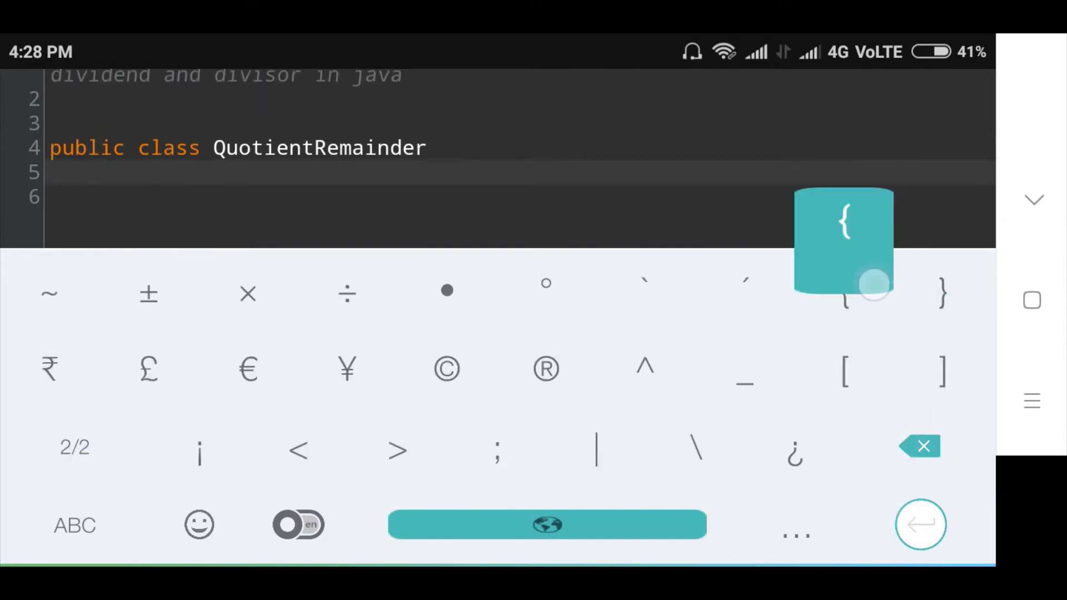
# - Open the class body with '{' and write 'public static void main(String args[])'
pyautogui.click(842, 225)
pyautogui.write('public s')
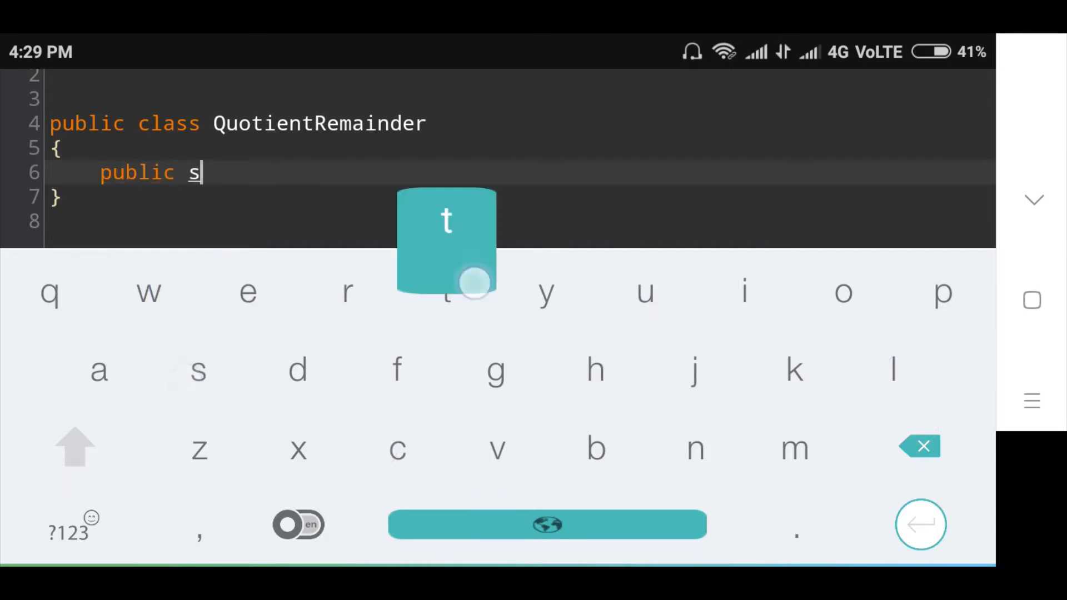
pyautogui.write('tatic')
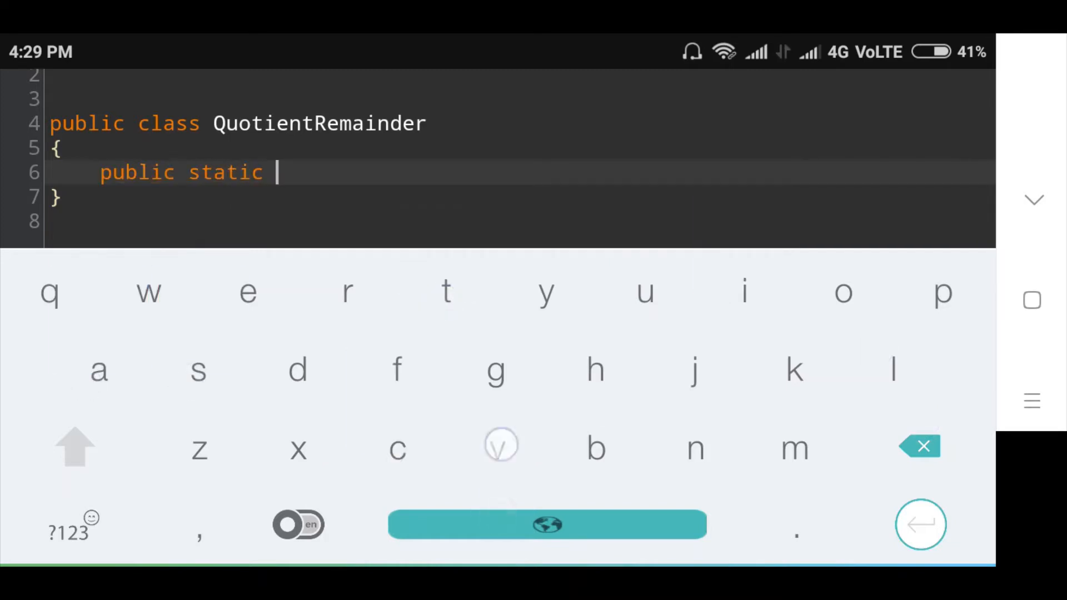
pyautogui.write('void main(')
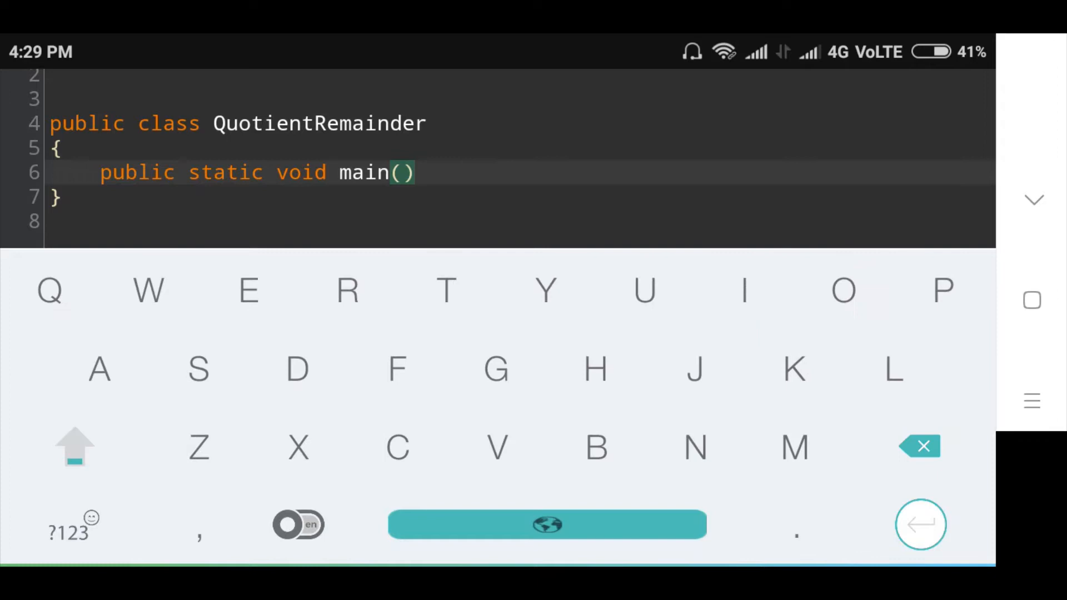
pyautogui.write('Strin')
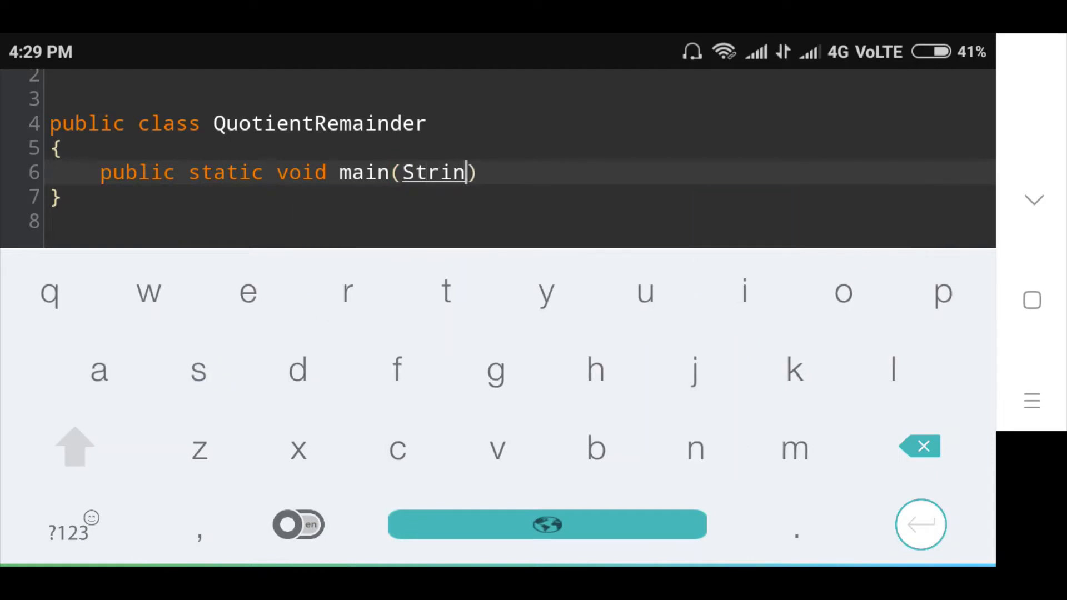
pyautogui.write('g args[')
pyautogui.write('int')
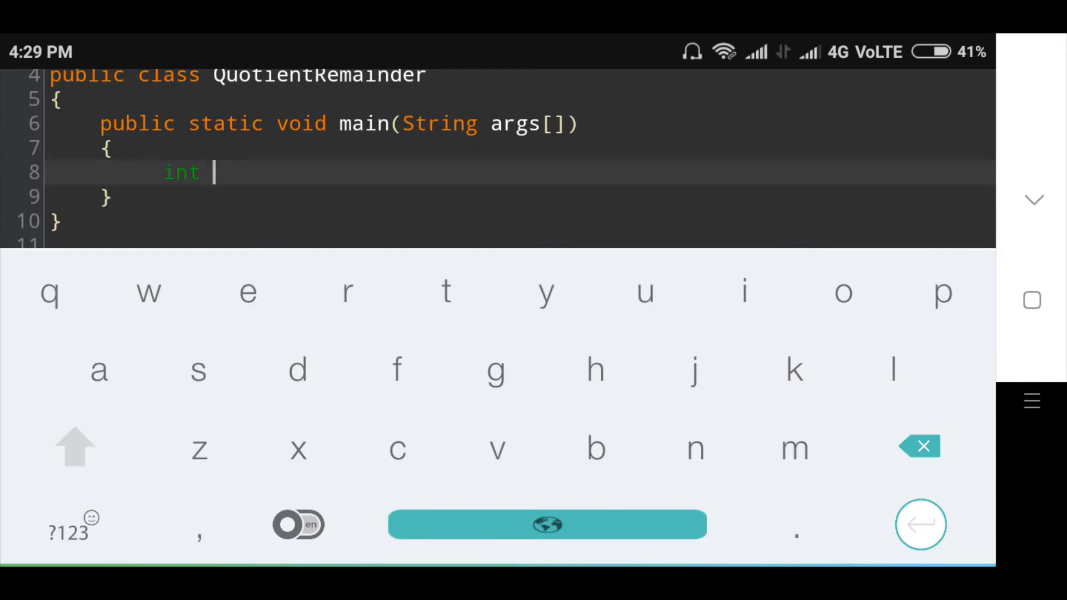
# - Declare 'int devidend=25,devisor=4;' inside main, correcting a spelling slip
pyautogui.click(297, 371)
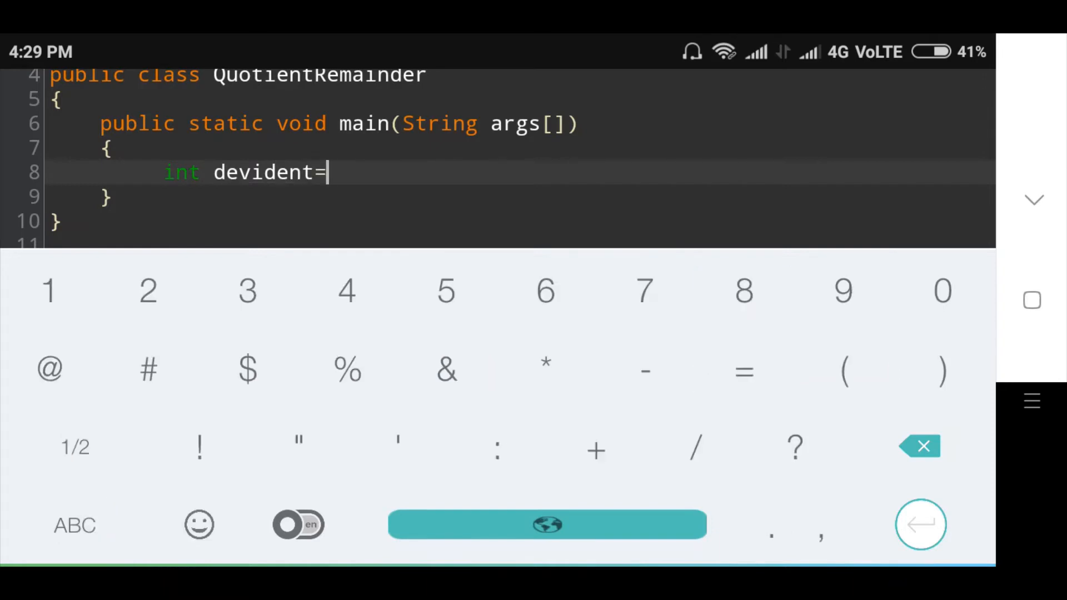
pyautogui.press('Backspace')
pyautogui.write('d')
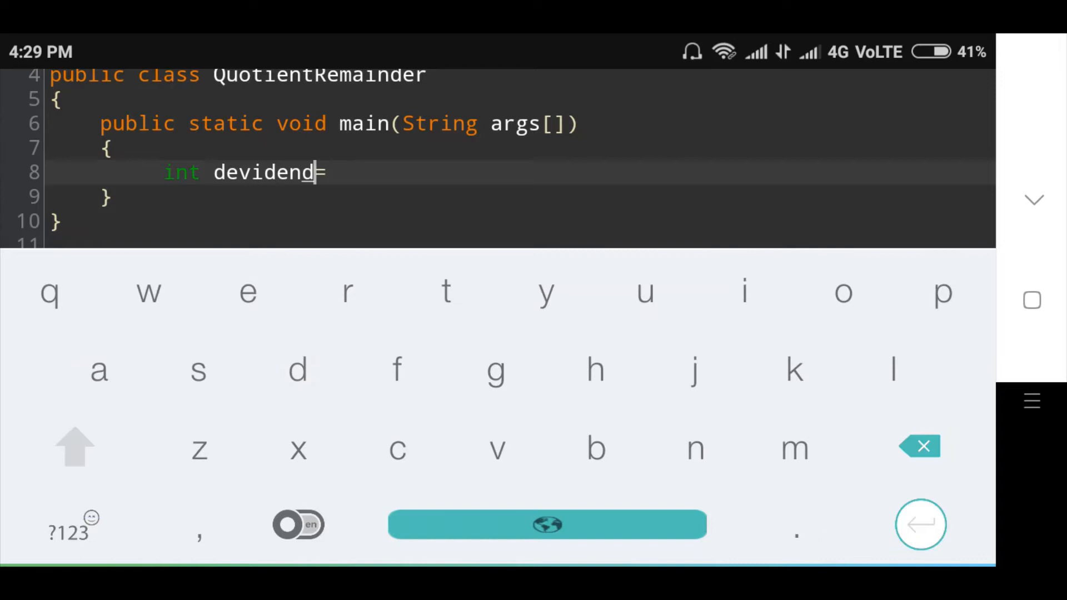
pyautogui.write('25,devisor=')
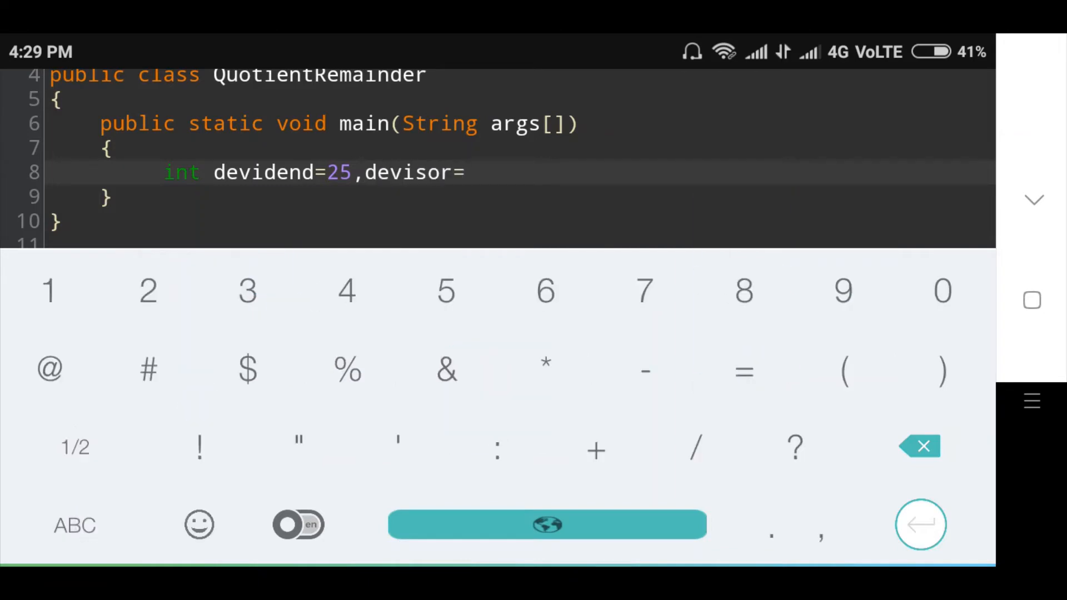
pyautogui.write('4;')
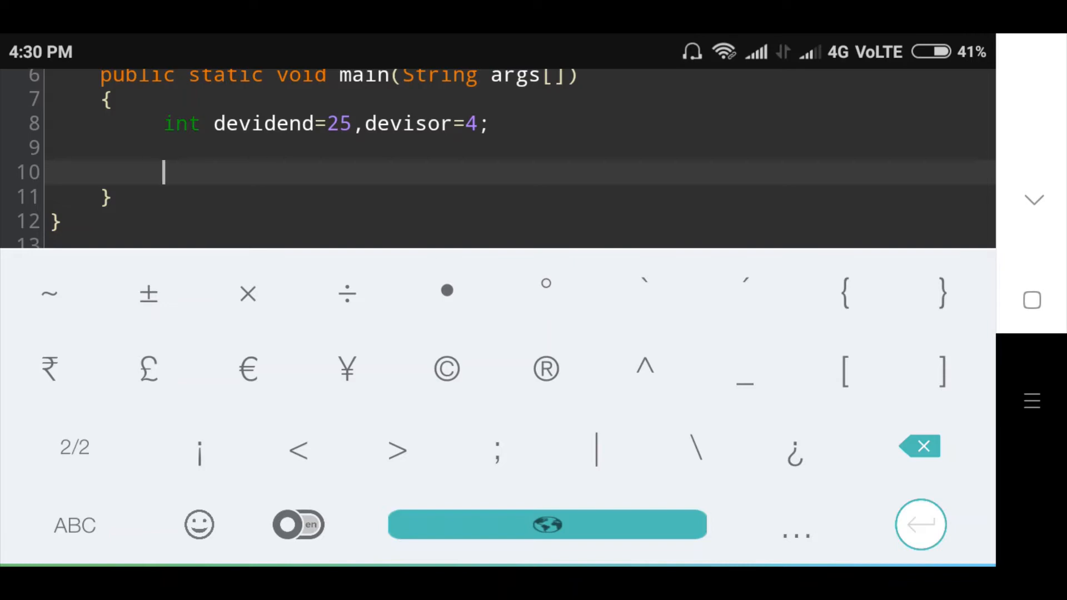
# - Type 'int quotient=devidend/devisor;' on line 10
pyautogui.click(73, 524)
pyautogui.write('int')
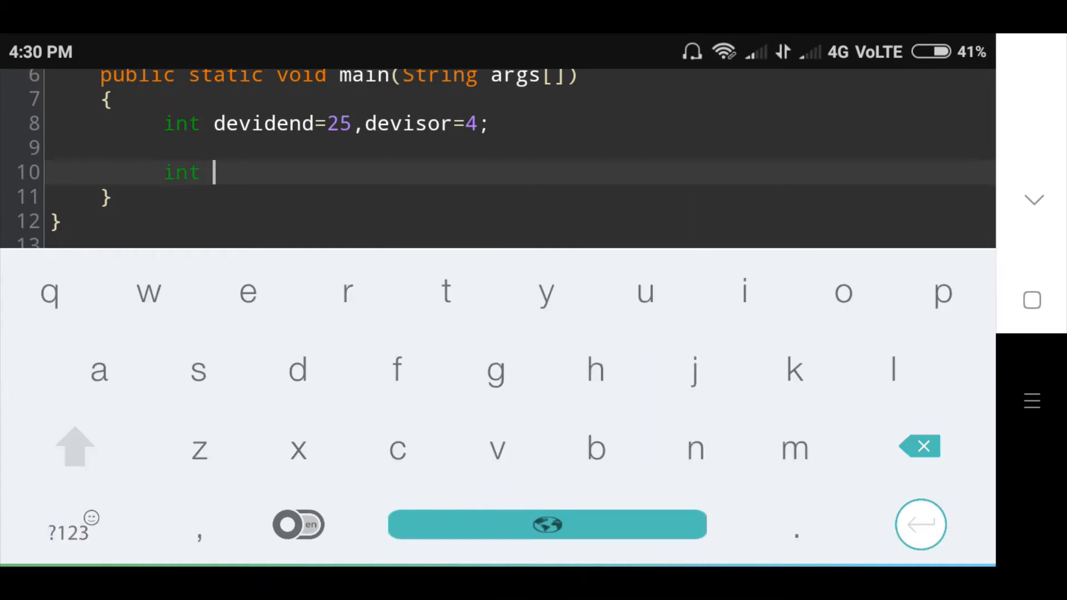
pyautogui.click(49, 291)
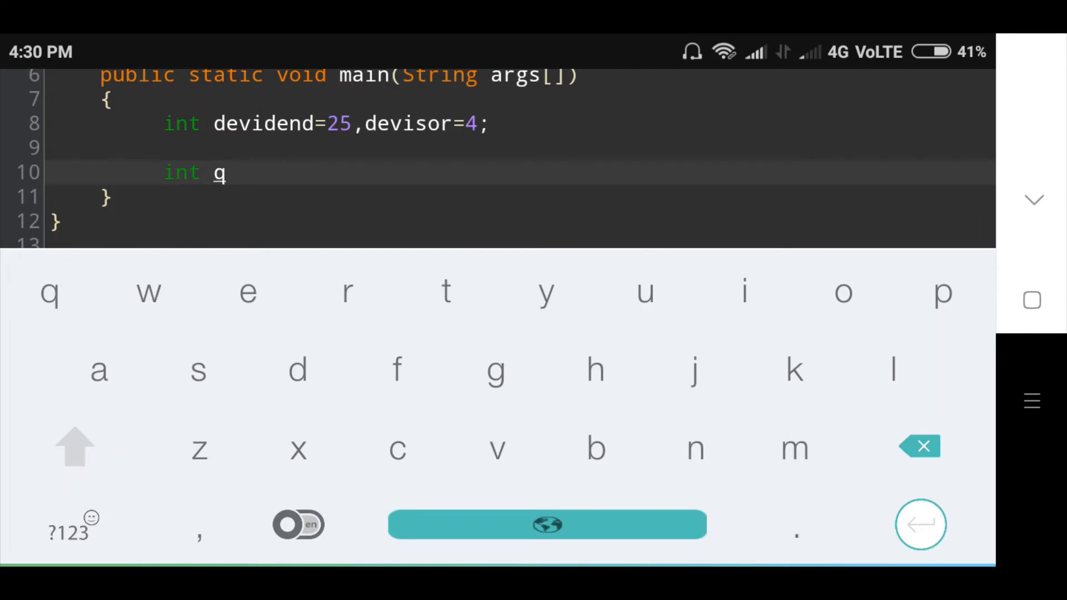
pyautogui.write('uot')
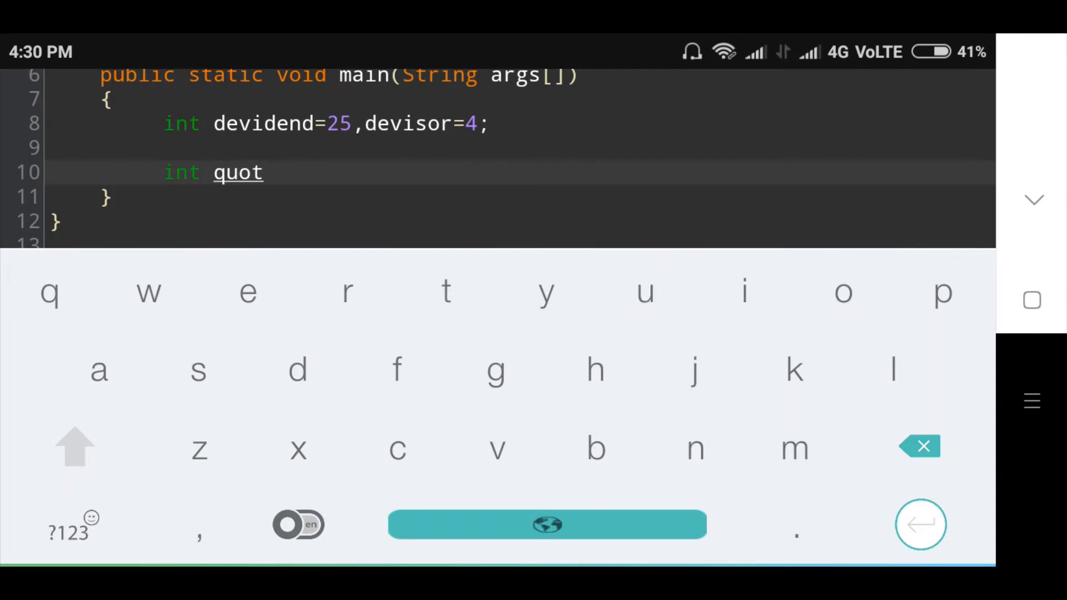
pyautogui.write('ient=de')
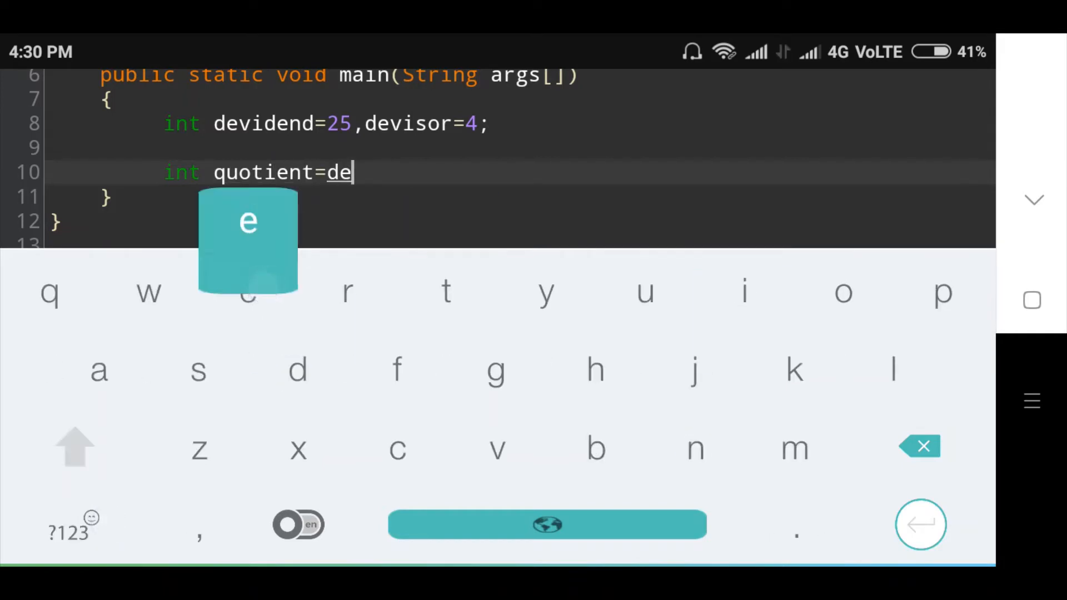
pyautogui.write('viden')
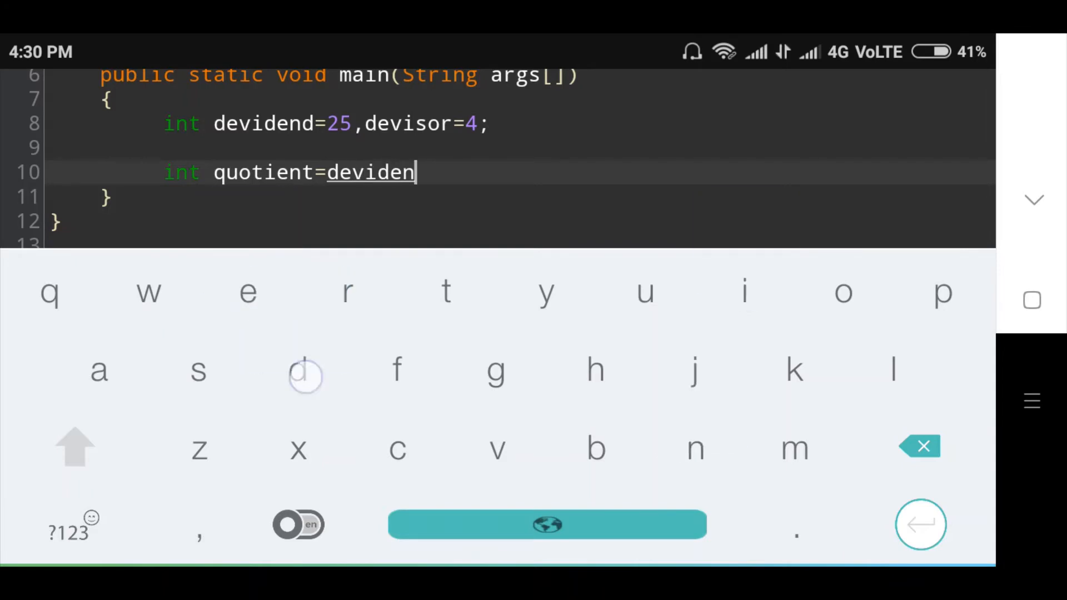
pyautogui.write('d')
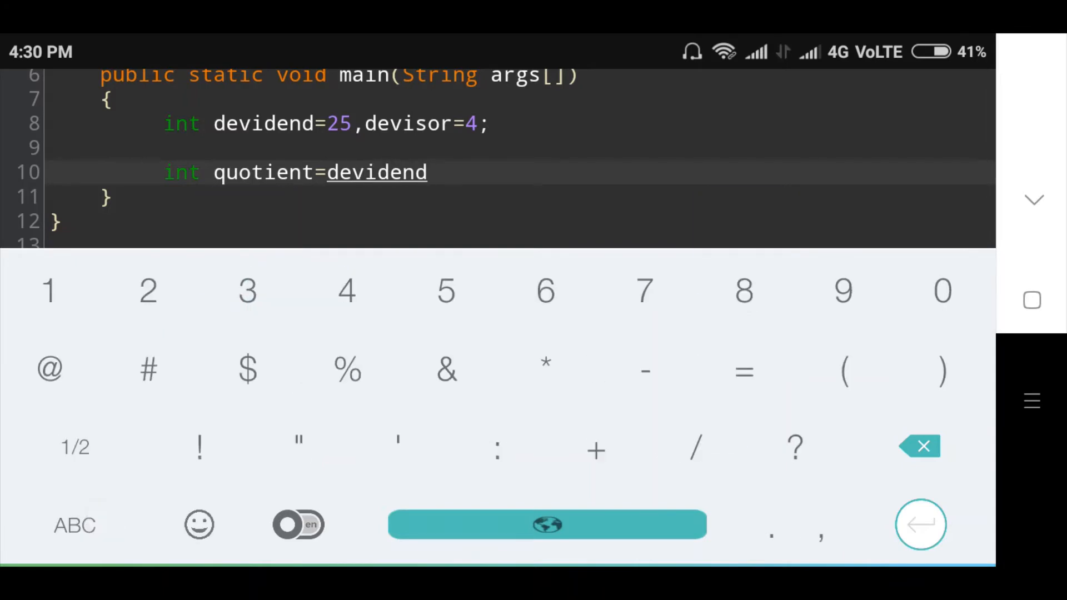
pyautogui.write('/')
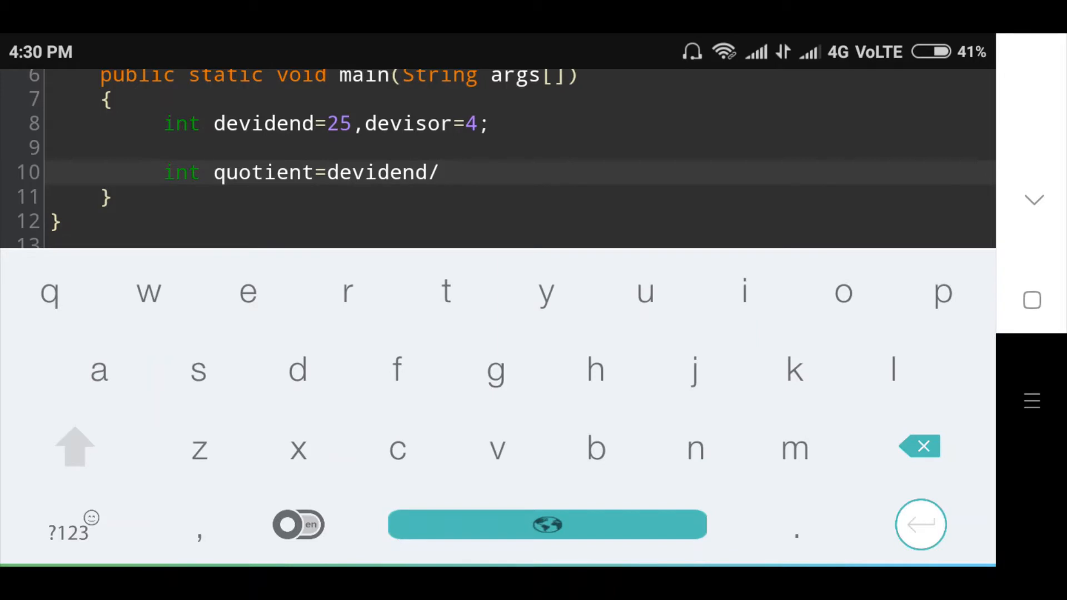
pyautogui.write('dec')
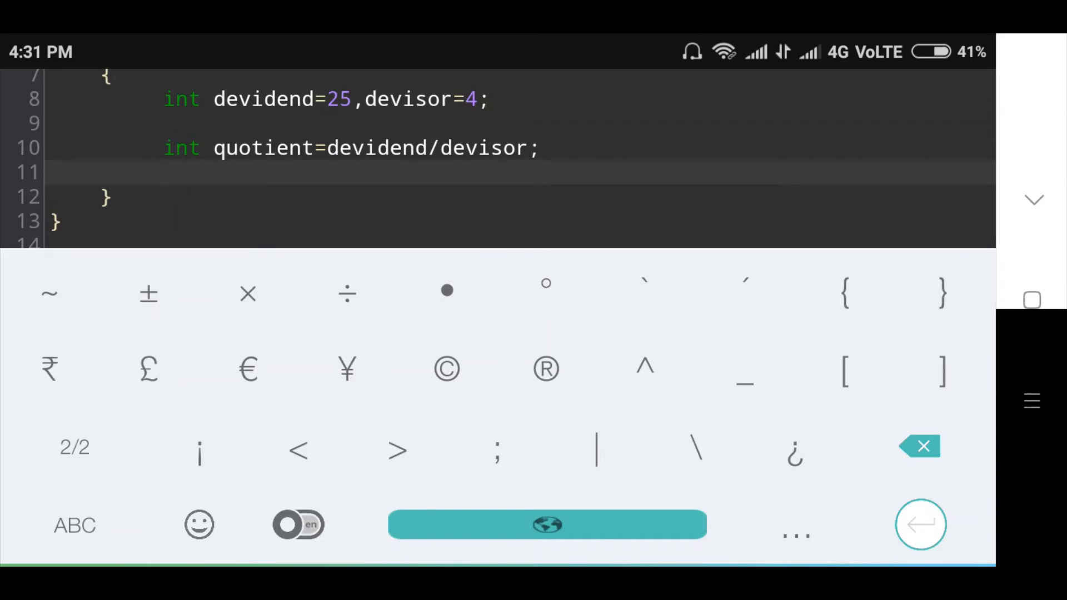
# - Type 'int remainder=devidend%devisor;' on line 11, followed by two blank lines
pyautogui.click(74, 525)
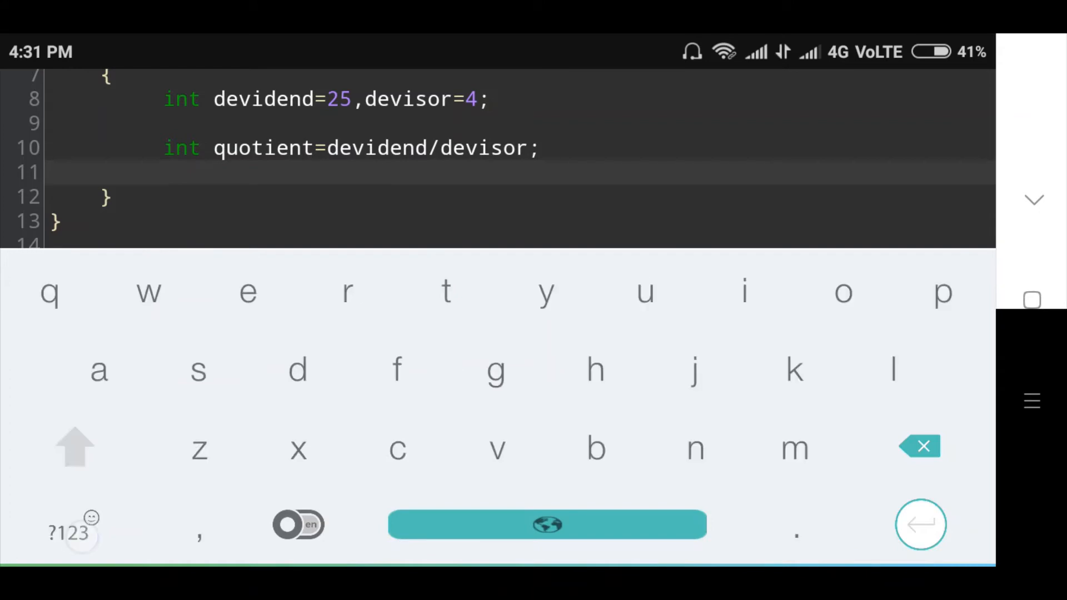
pyautogui.click(175, 172)
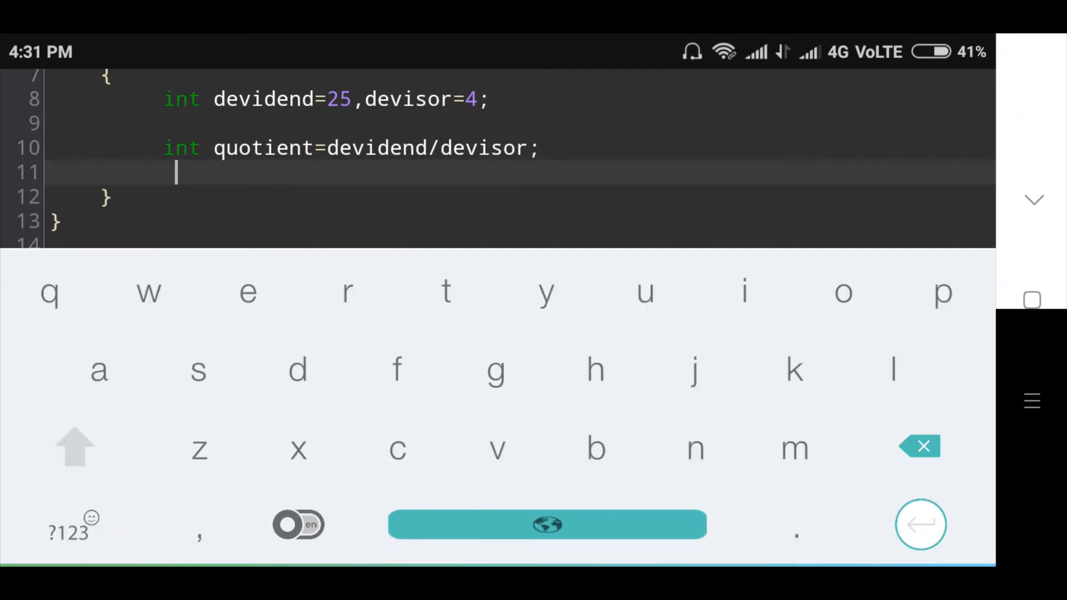
pyautogui.write('int')
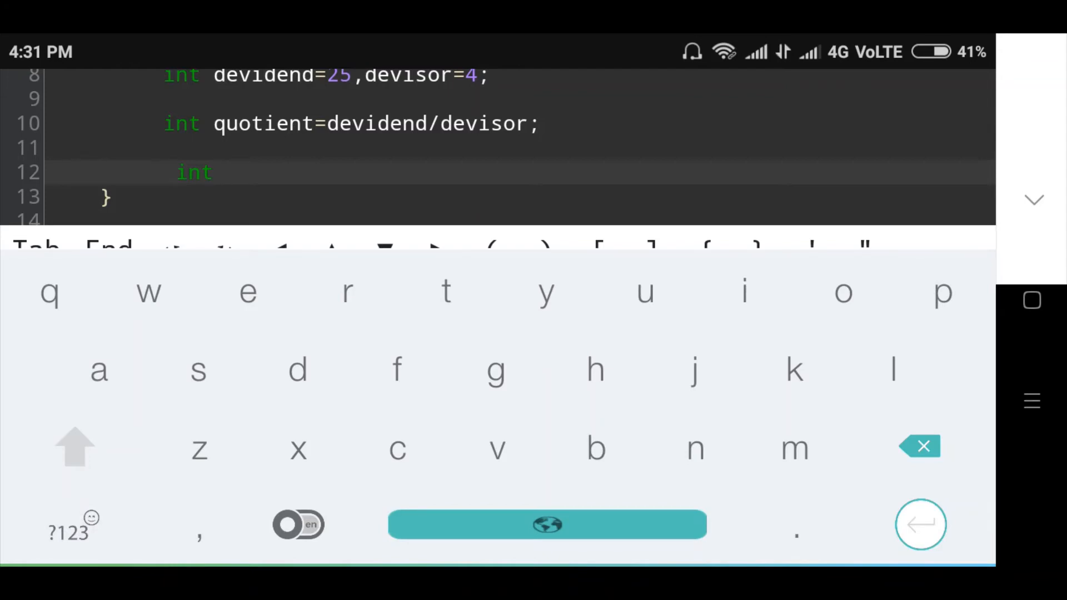
pyautogui.write('re')
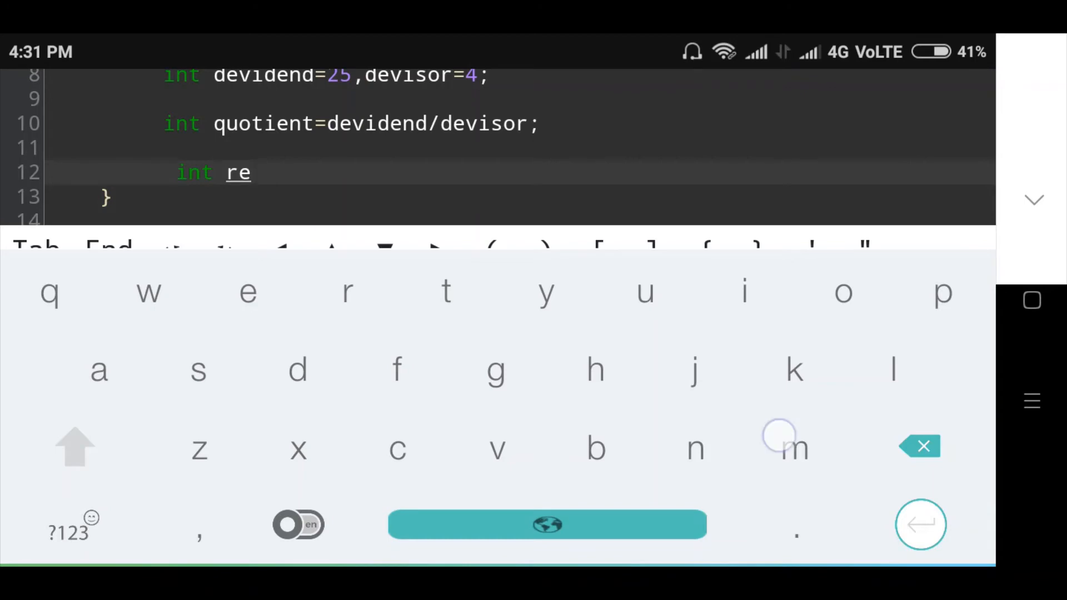
pyautogui.write('mainder=')
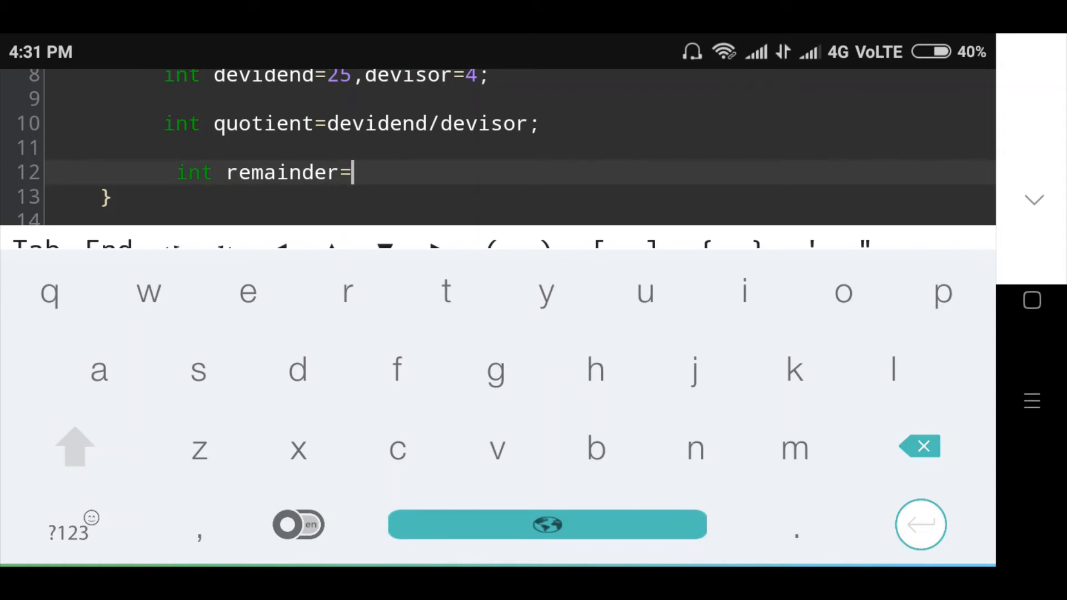
pyautogui.write('dev')
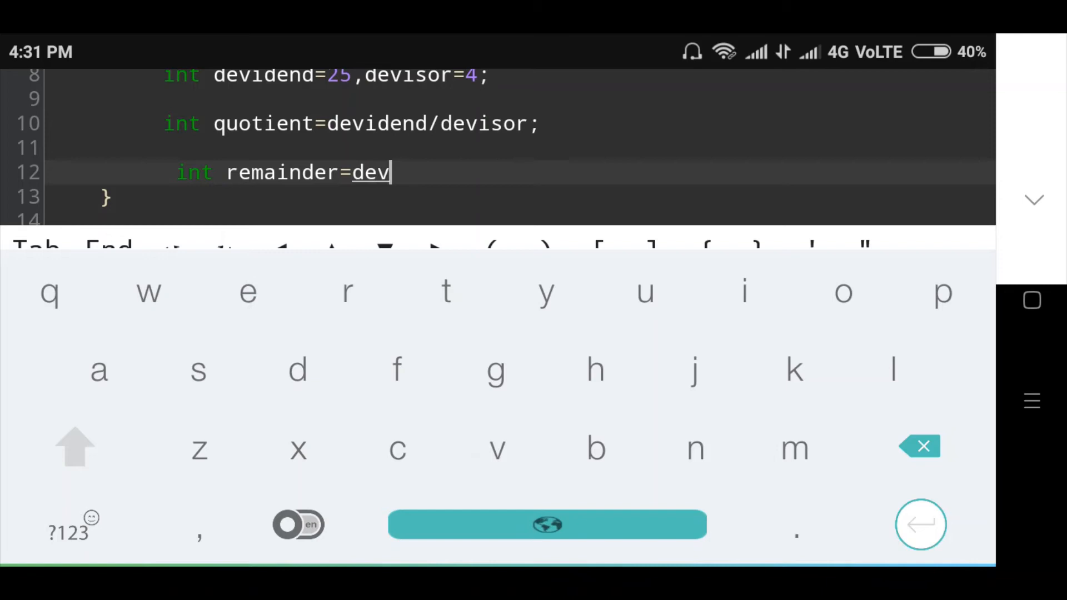
pyautogui.write('idend%devisor;')
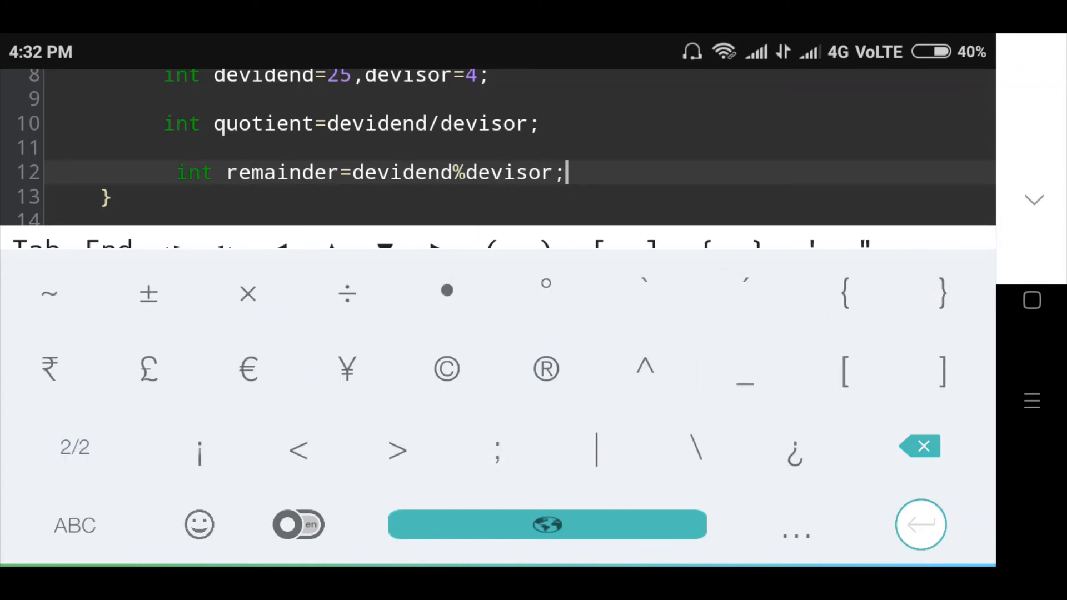
pyautogui.click(921, 524)
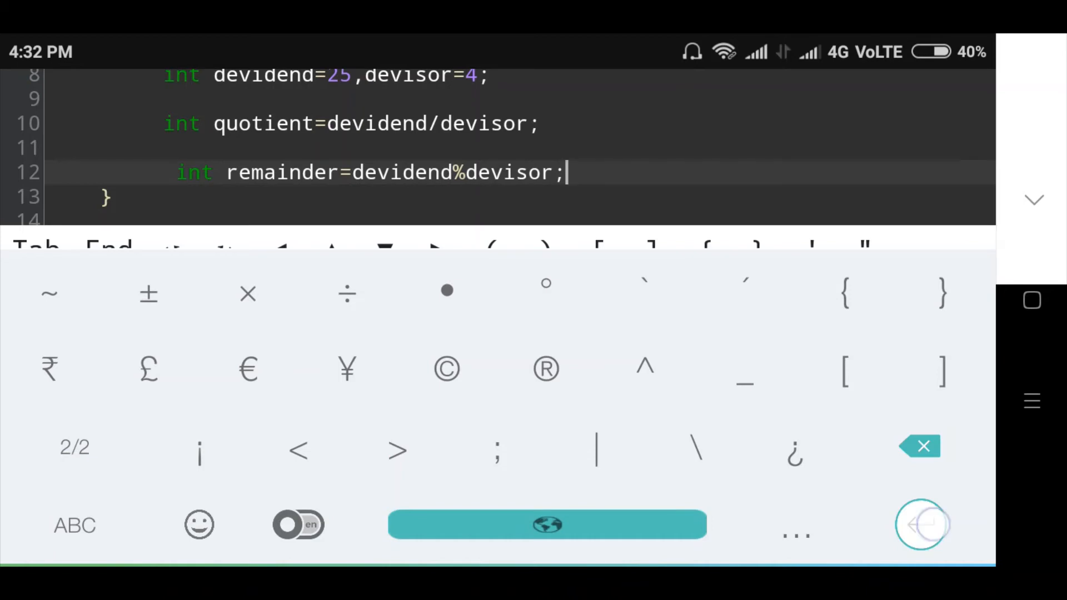
pyautogui.press('enter')
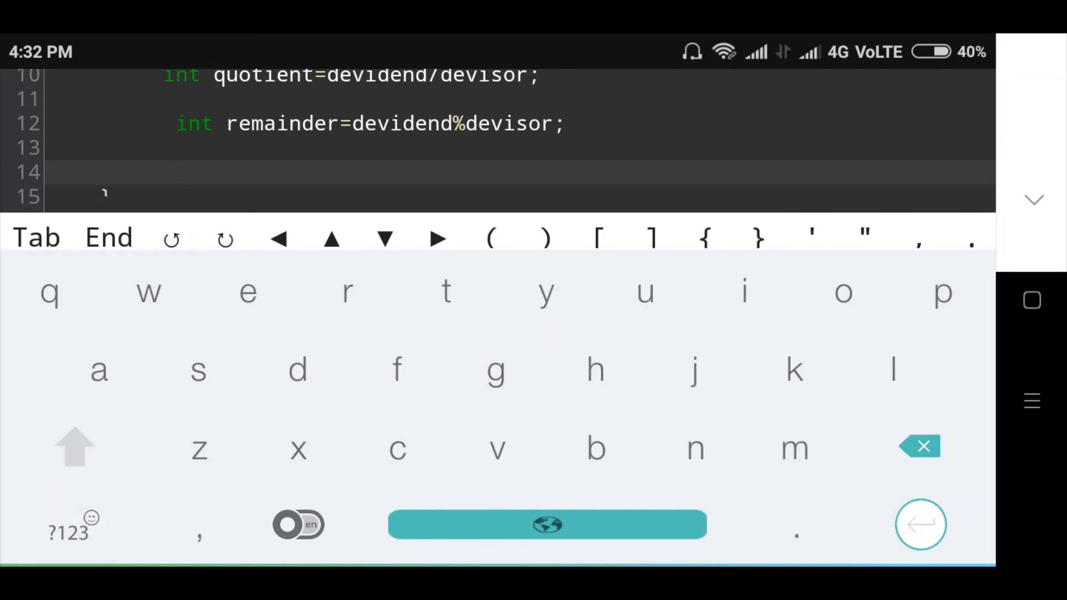
# - Begin System.out.println("quotient= on line 14, typing the label text
pyautogui.click(75, 448)
pyautogui.write('Syste')
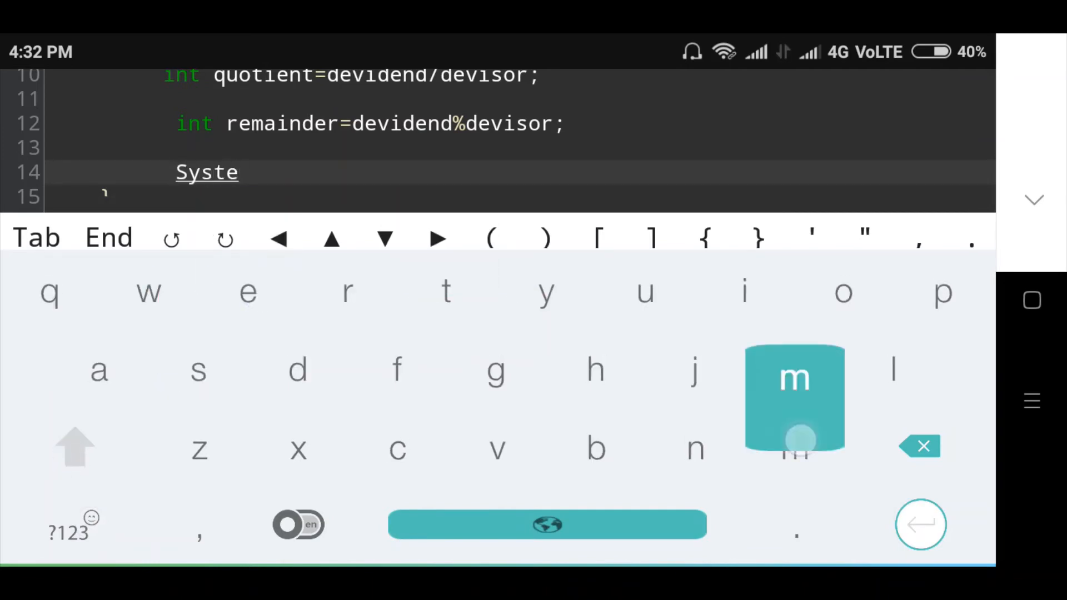
pyautogui.write('m.')
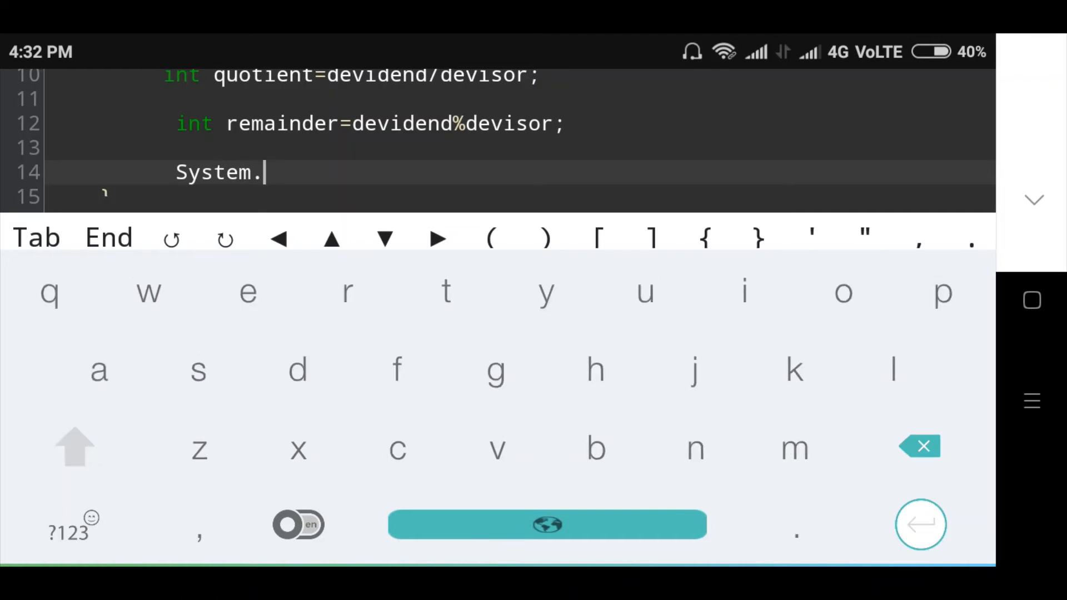
pyautogui.write('out.println(')
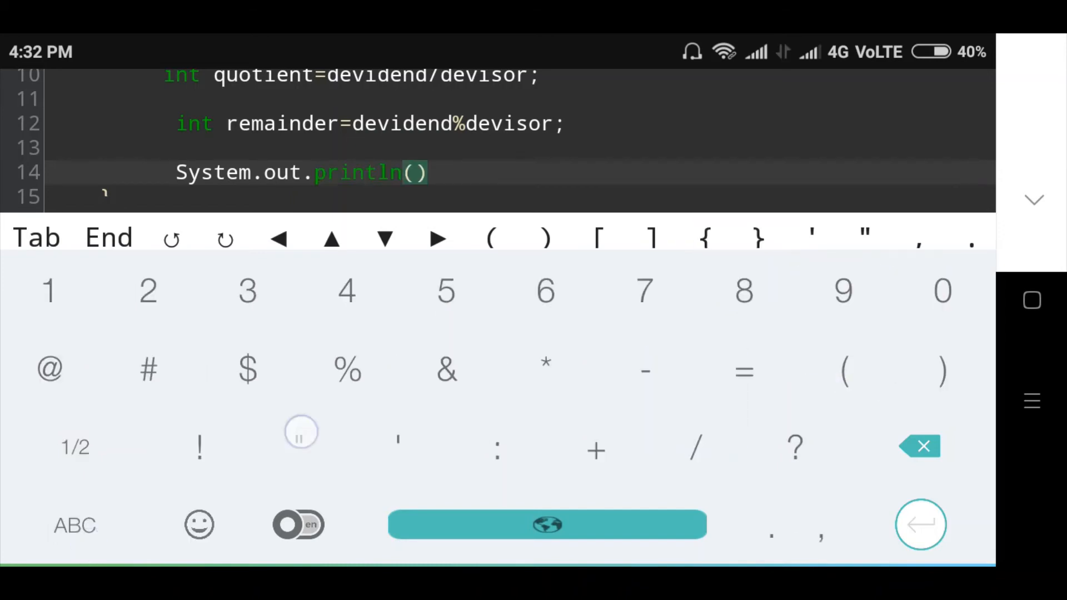
pyautogui.write('"')
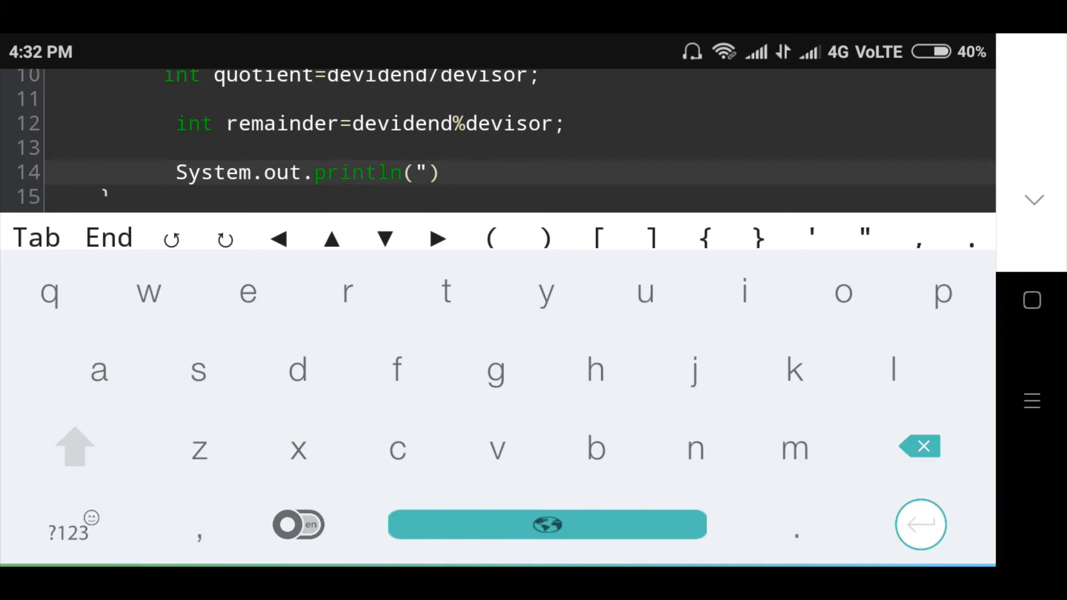
pyautogui.write('que')
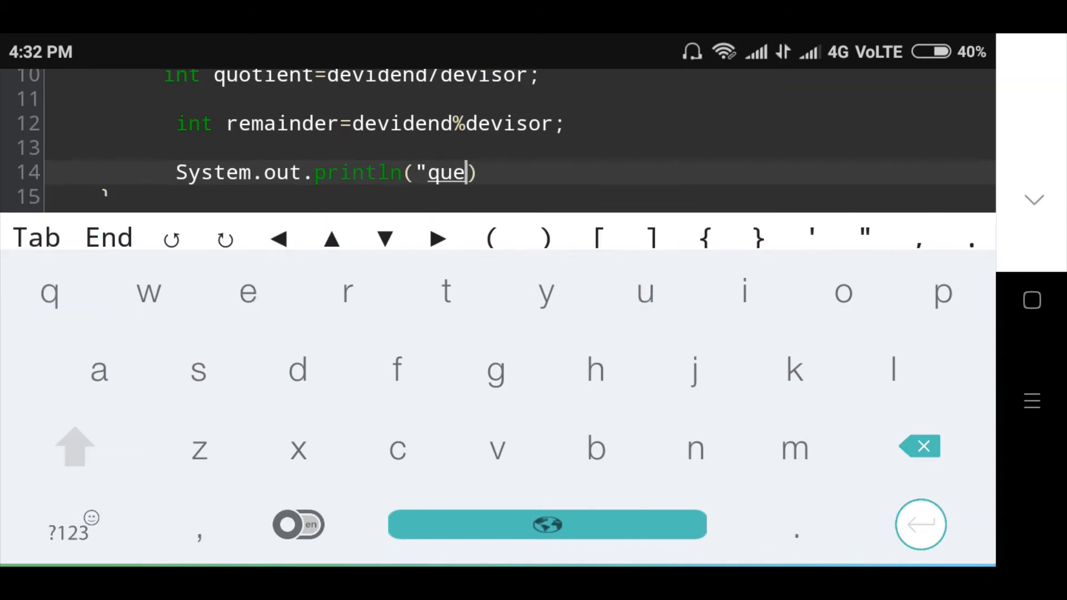
pyautogui.write('tien')
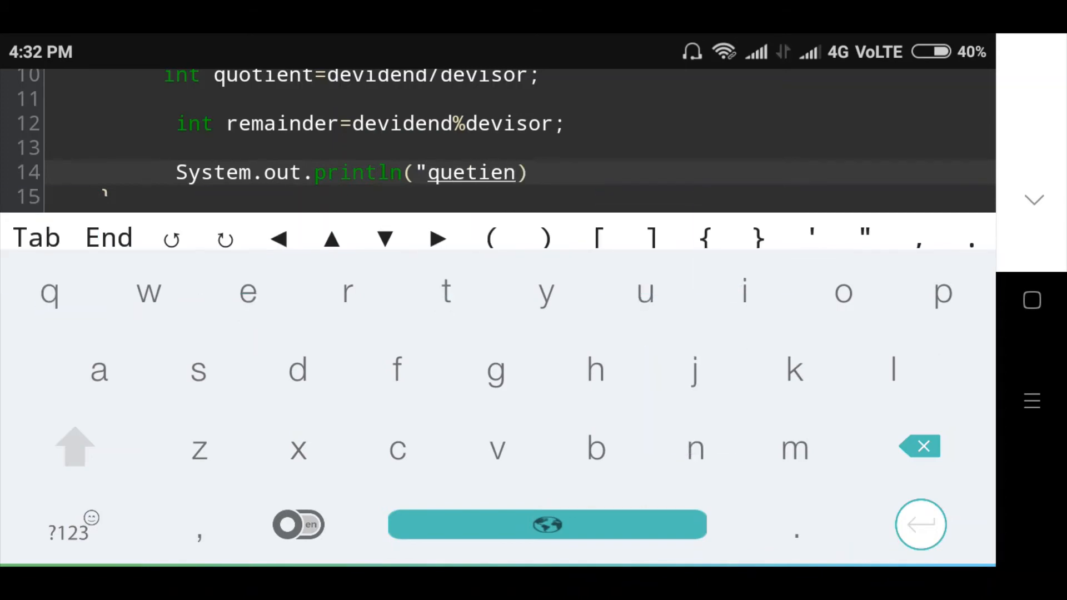
pyautogui.click(298, 370)
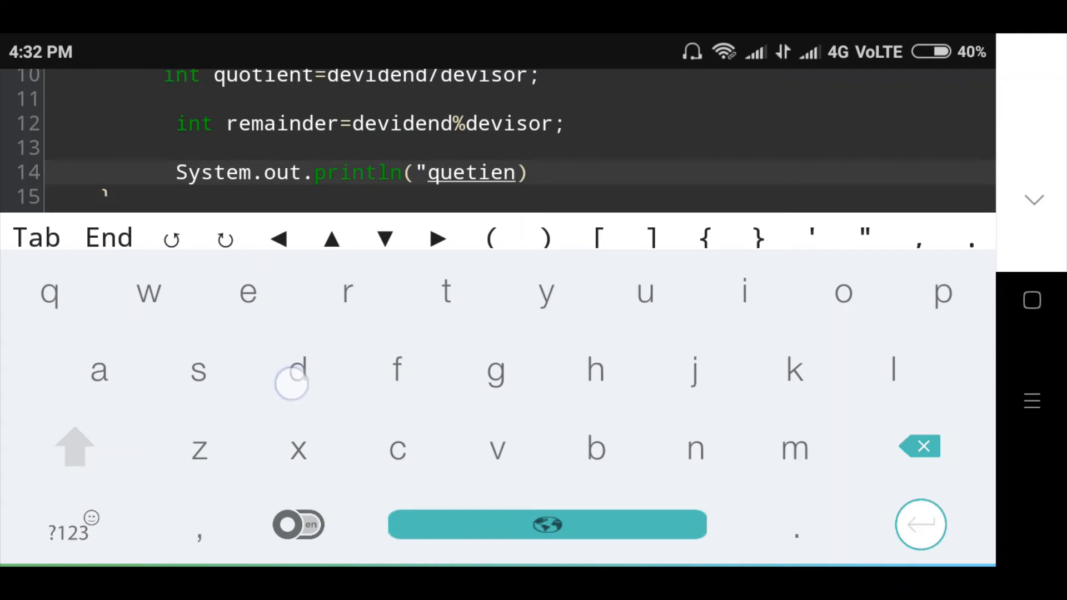
pyautogui.write('d')
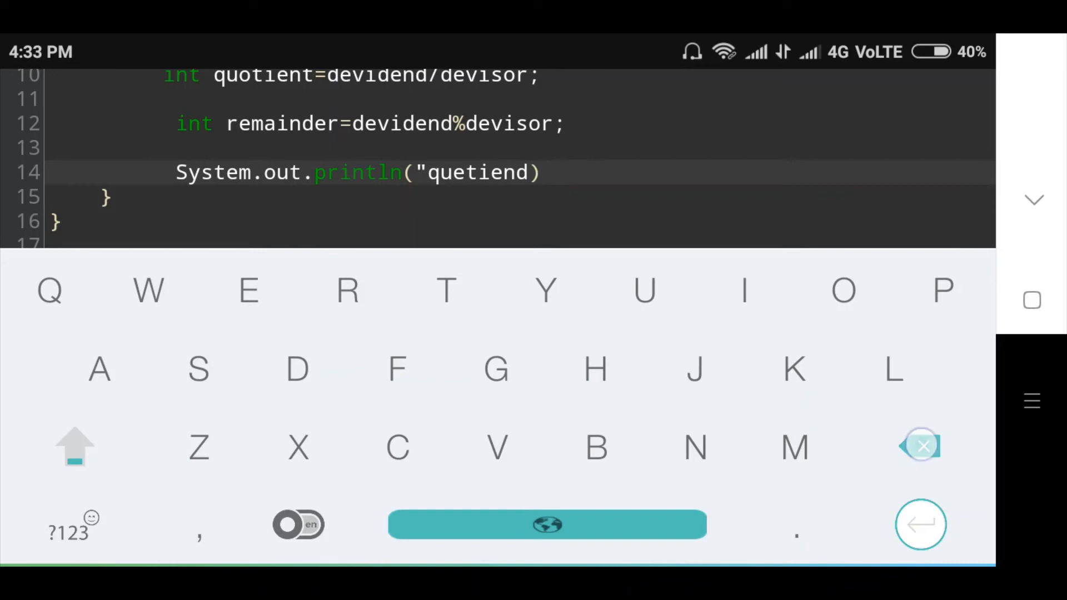
# - Remove the stray letter, close the label, and append +quotient to finish the print
pyautogui.click(67, 530)
pyautogui.write('t')
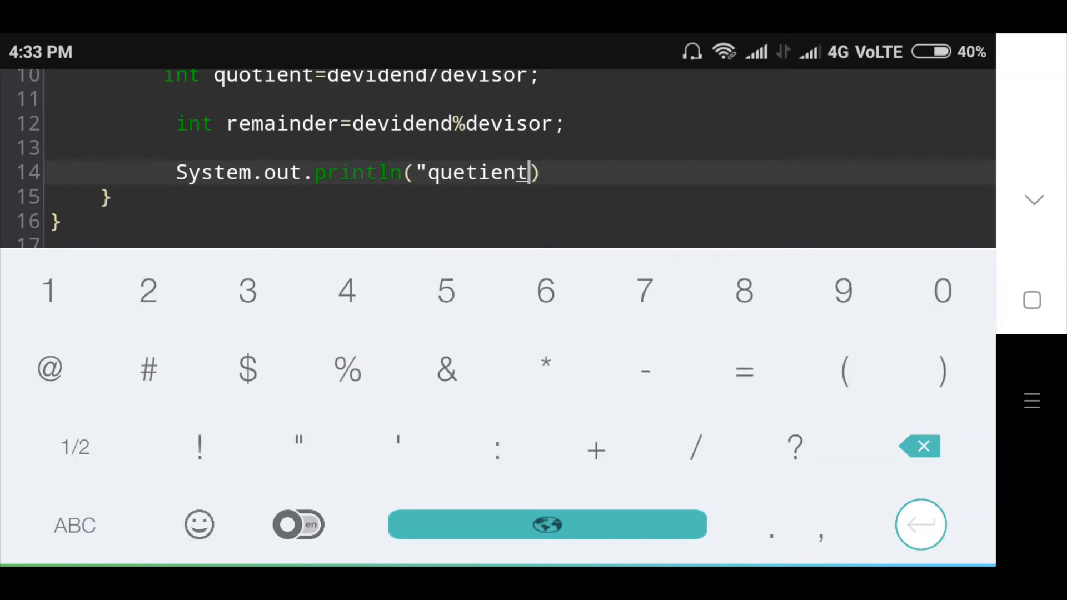
pyautogui.click(744, 370)
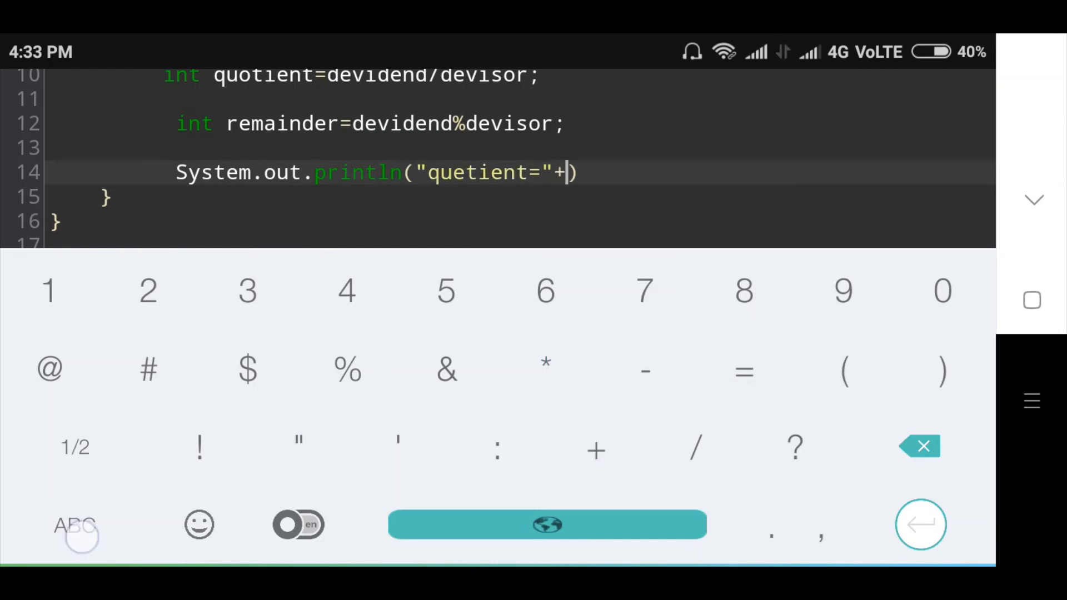
pyautogui.click(75, 525)
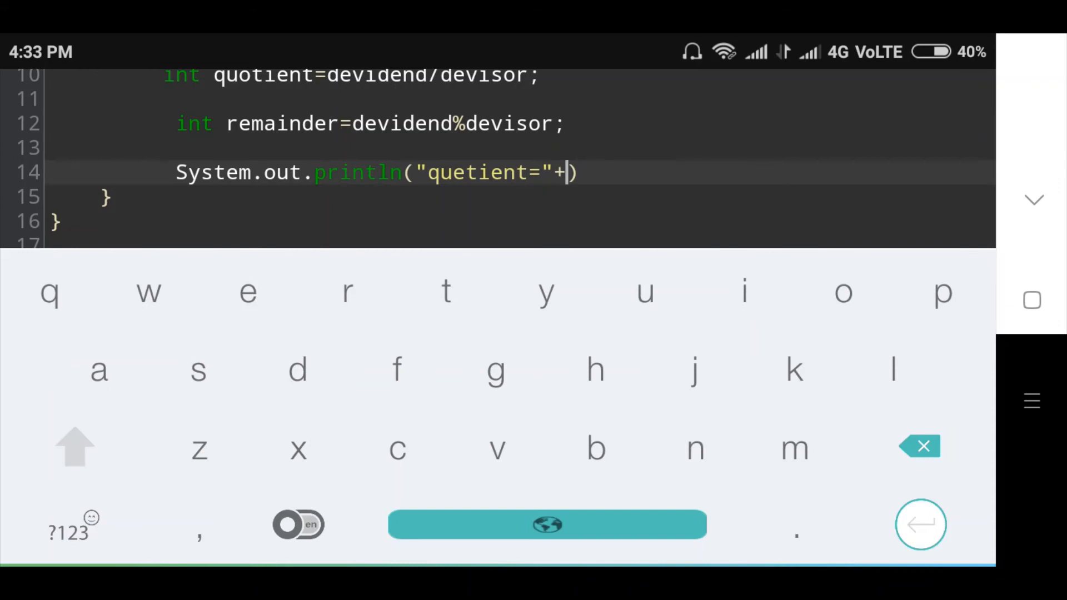
pyautogui.write('quo')
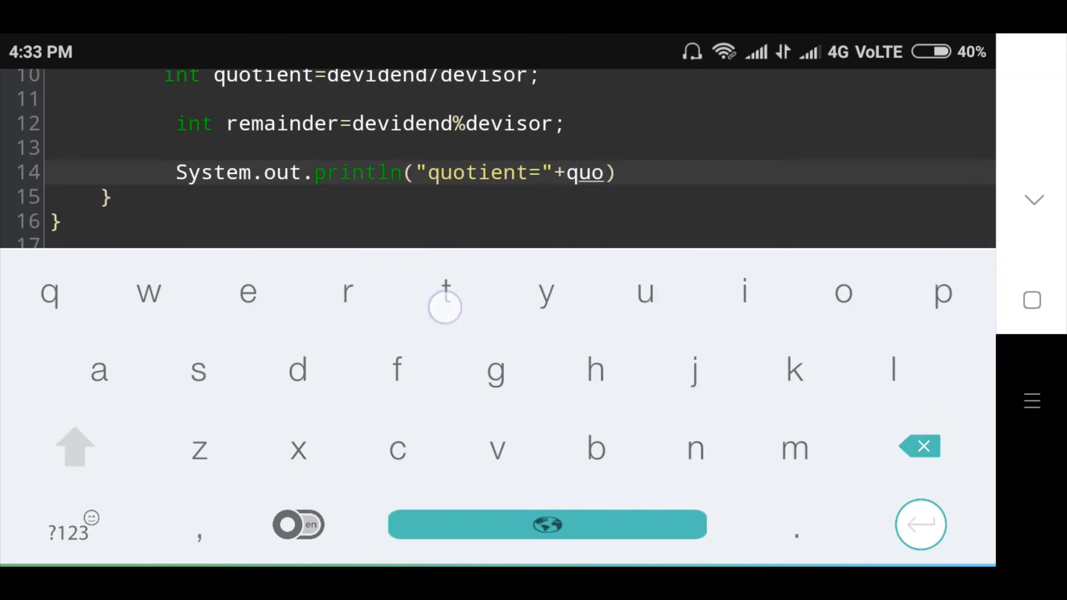
pyautogui.write('tieb')
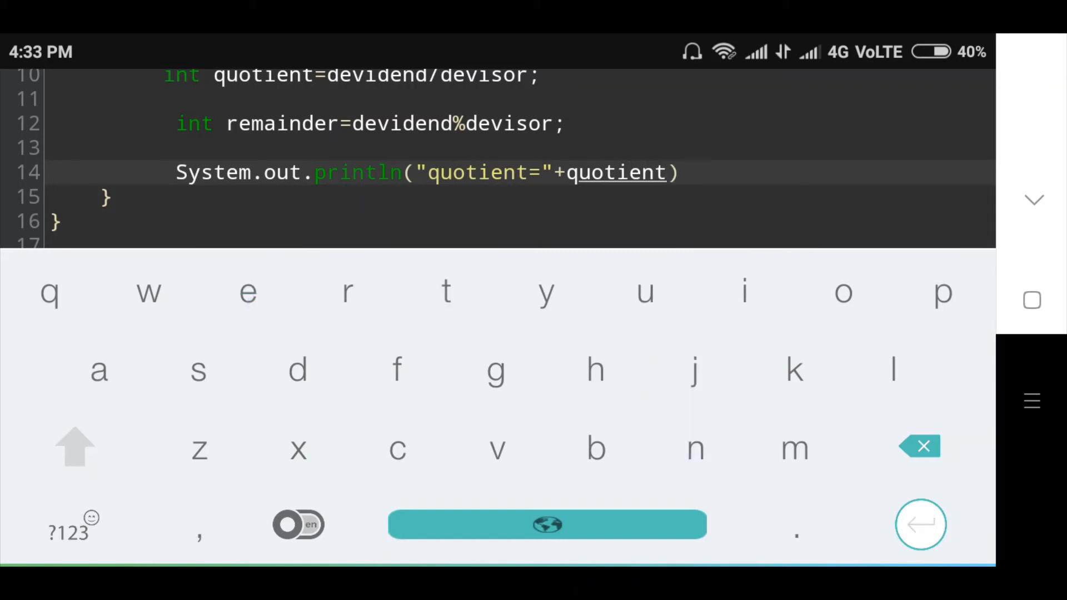
pyautogui.click(69, 530)
pyautogui.write(';')
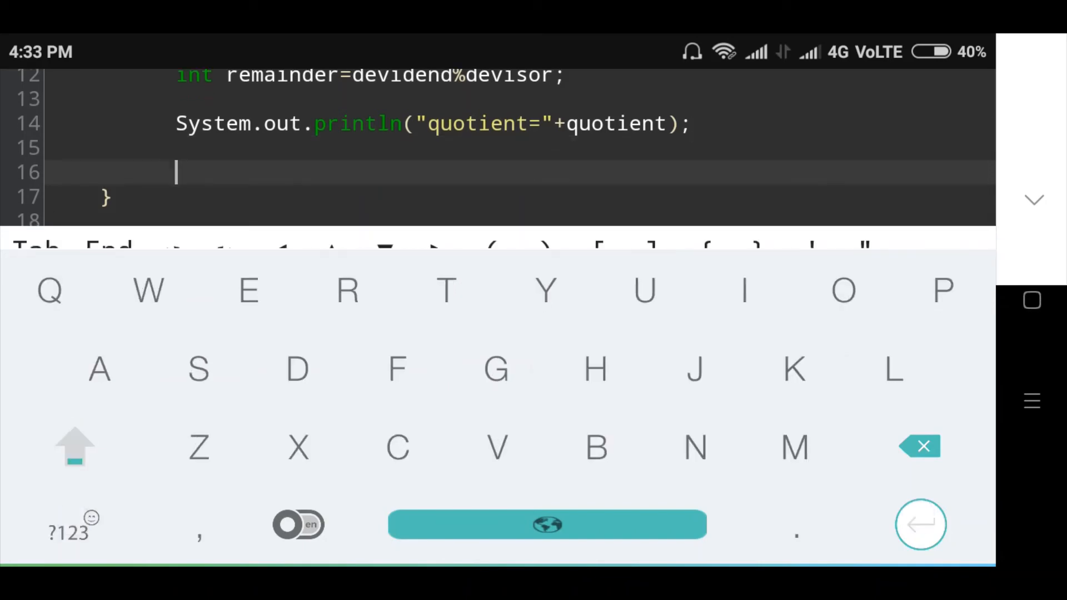
# - Type System.out.println("remainder="+remainder); on line 16
pyautogui.write('Syste')
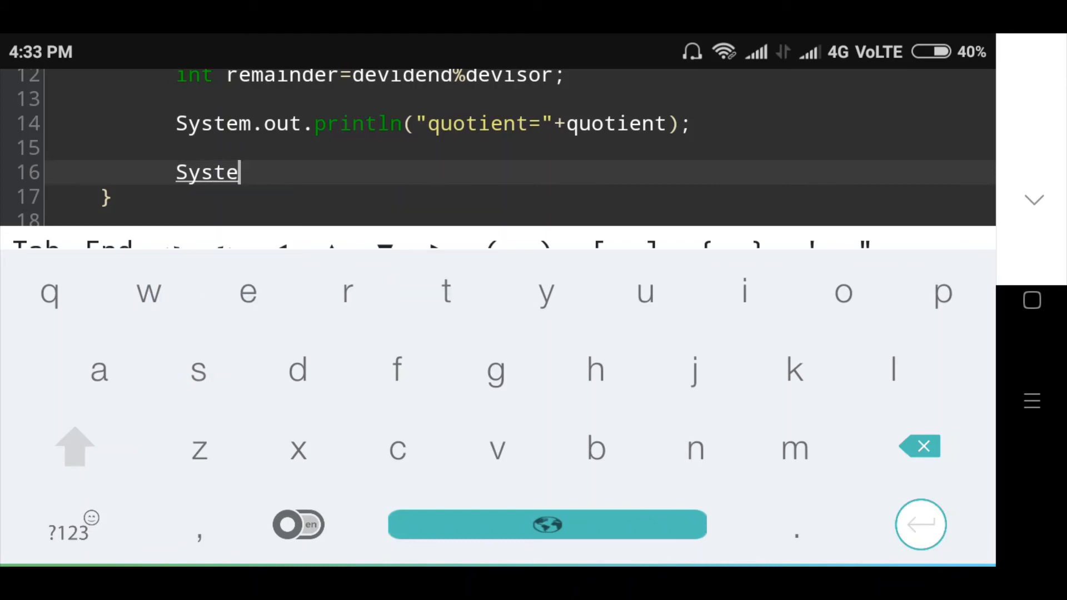
pyautogui.write('m.')
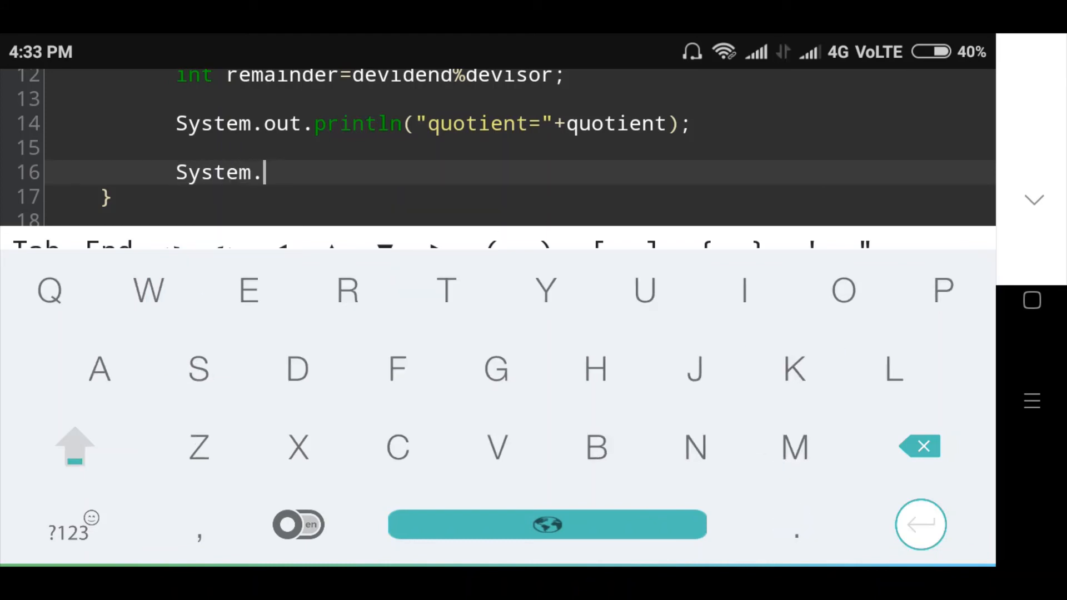
pyautogui.write('out')
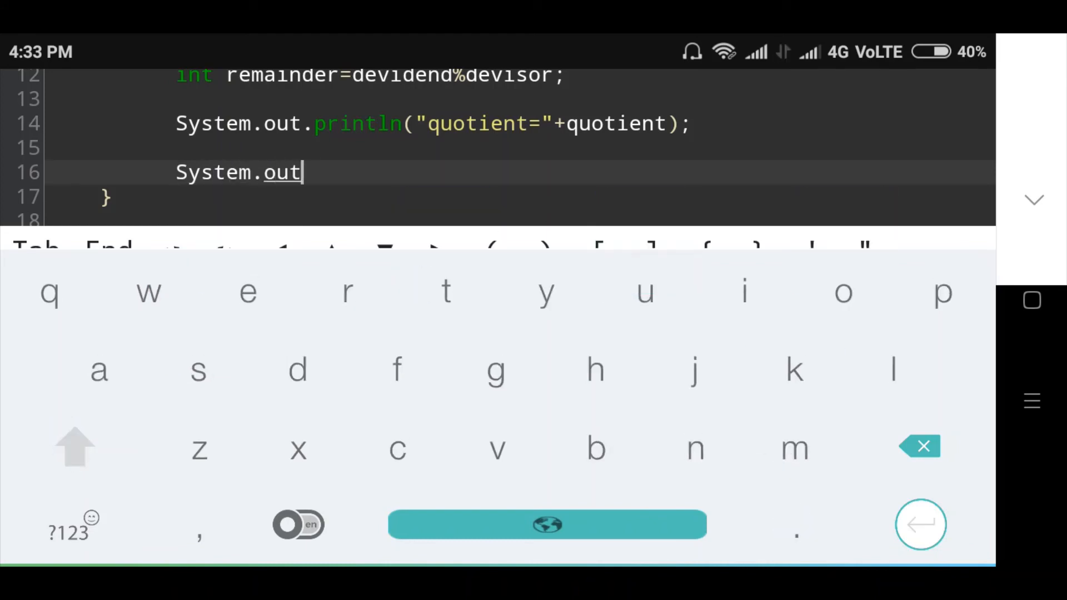
pyautogui.write('.println(')
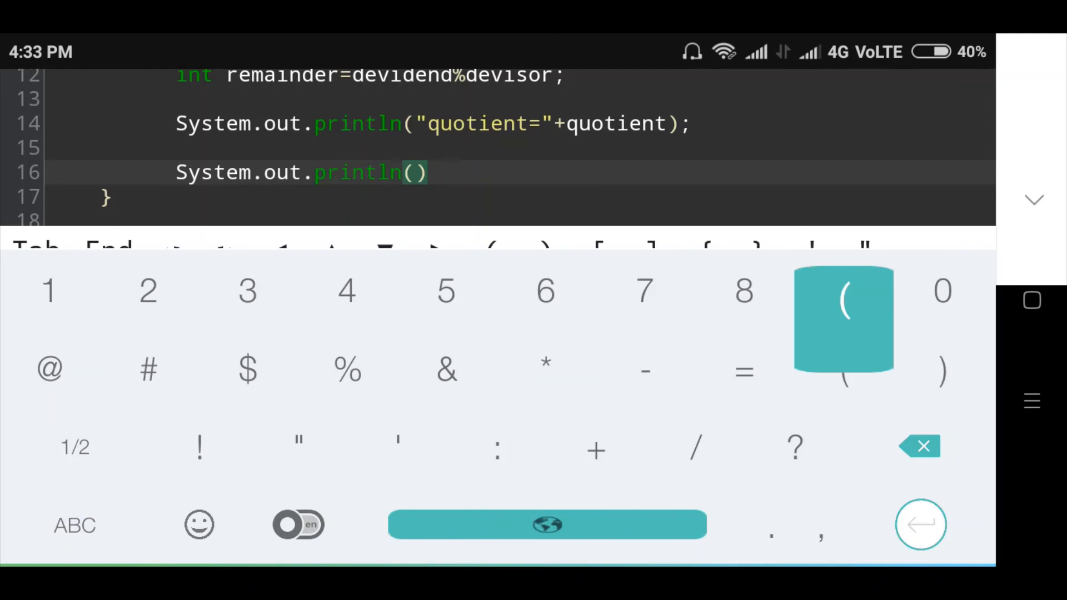
pyautogui.write('"')
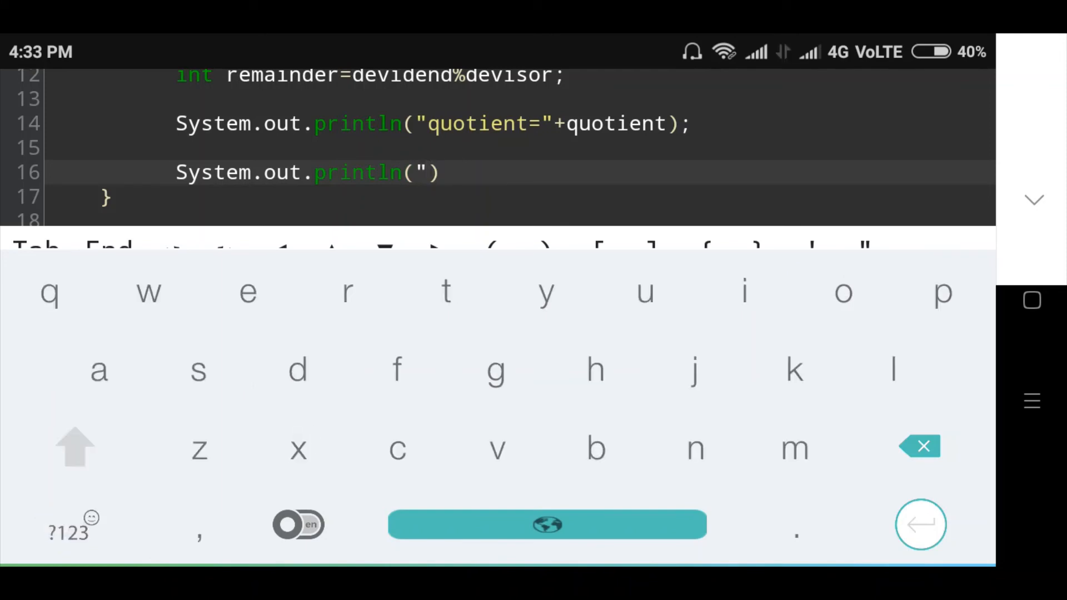
pyautogui.write('remainder=')
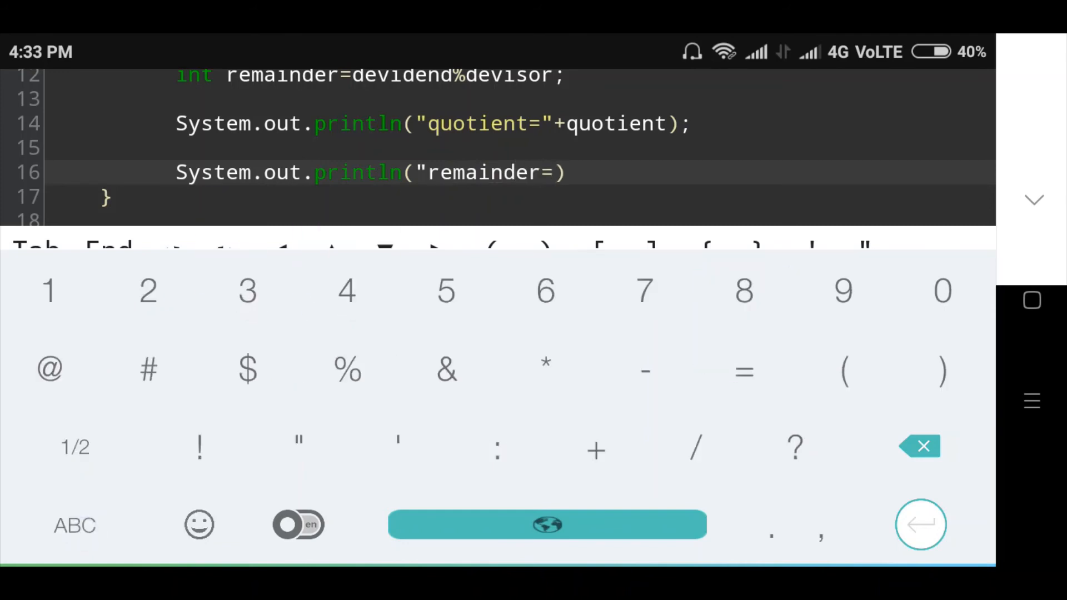
pyautogui.write('"')
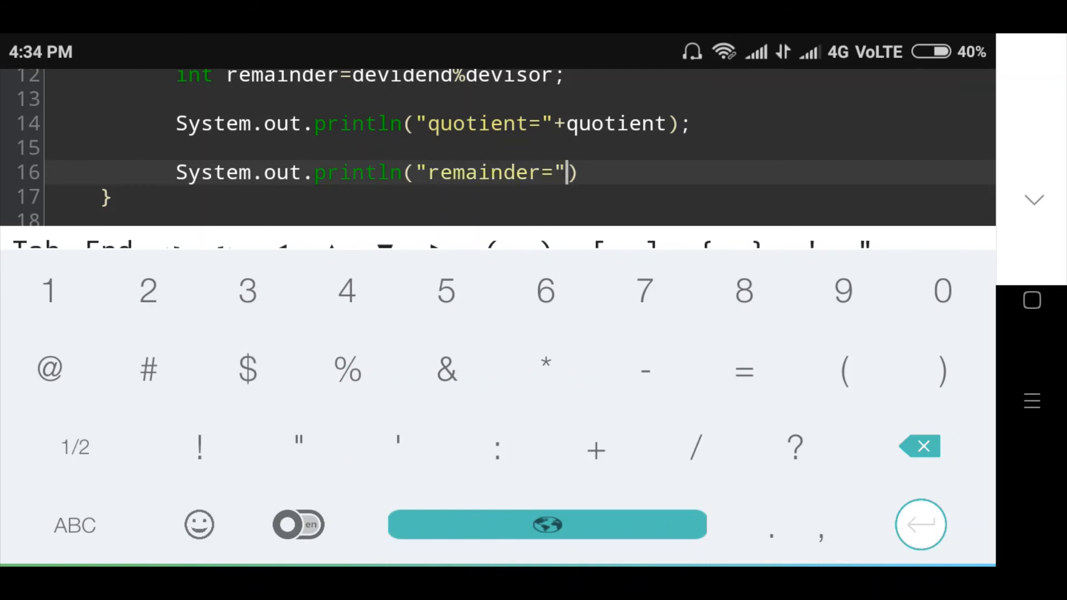
pyautogui.write('+remain')
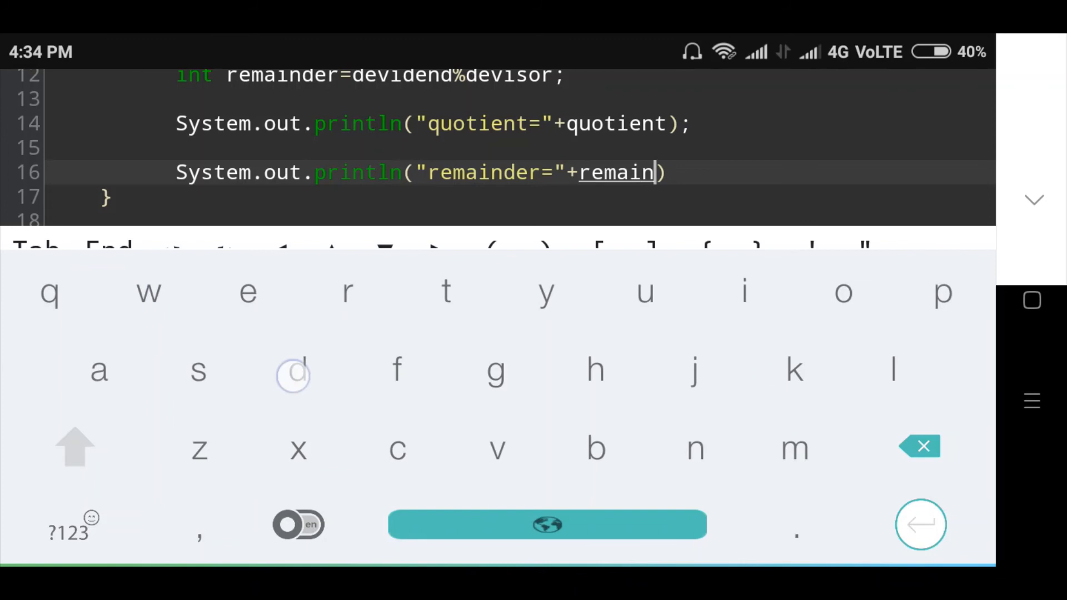
pyautogui.write('der')
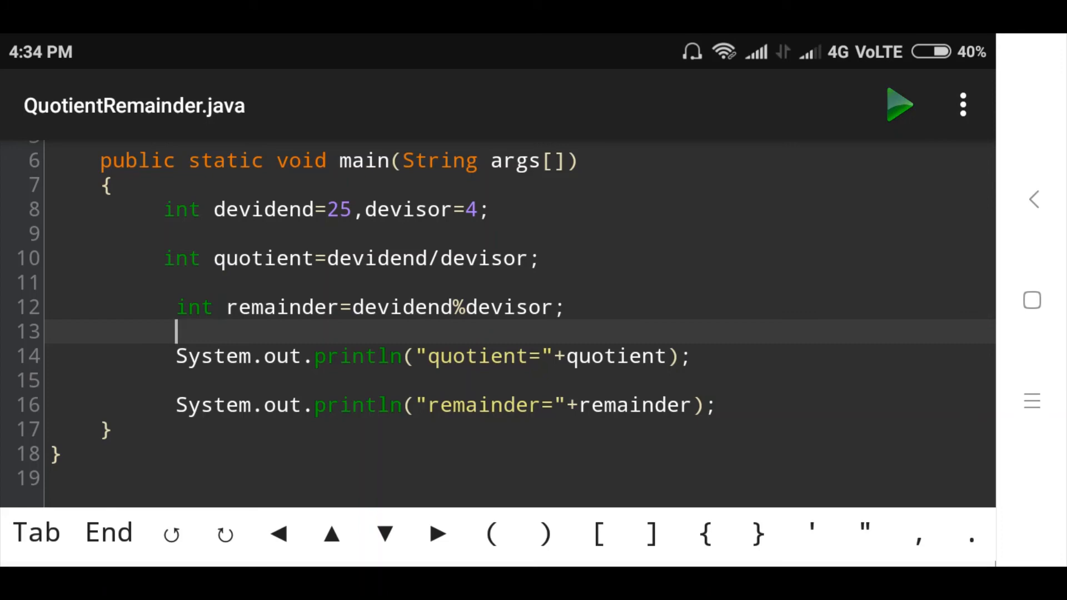
# - Run the program, view output quotient=6 and remainder=1, and return to the code
pyautogui.scroll(-3)
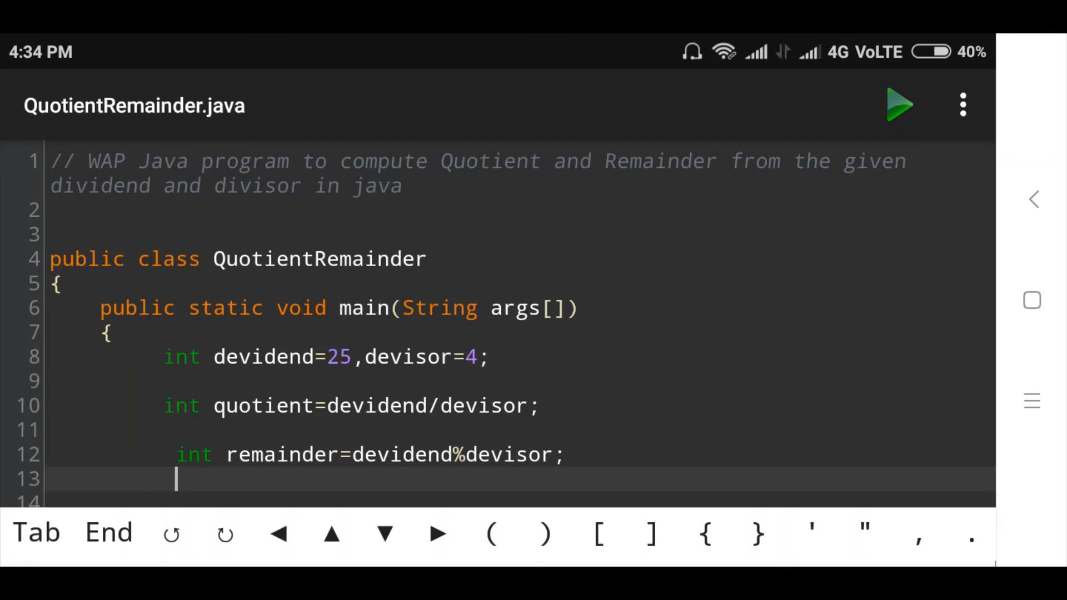
pyautogui.click(900, 109)
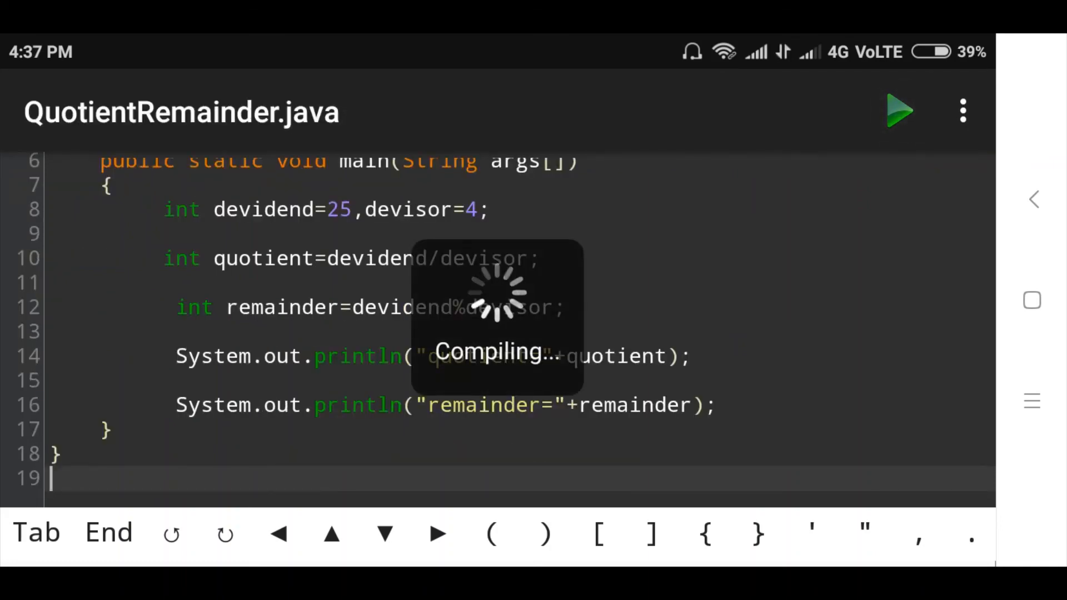
pyautogui.click(899, 112)
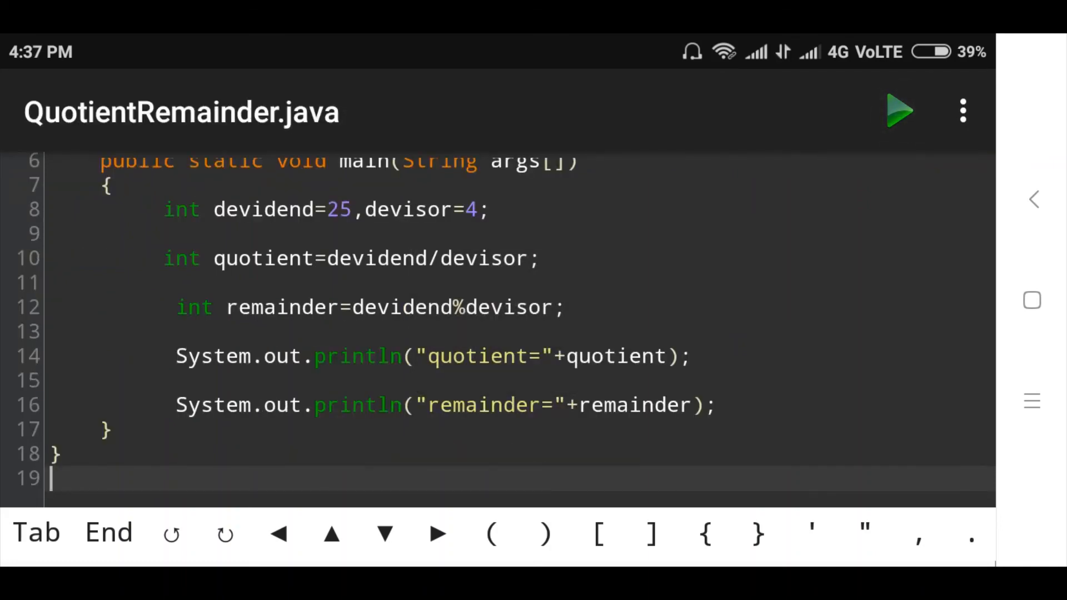
pyautogui.click(900, 111)
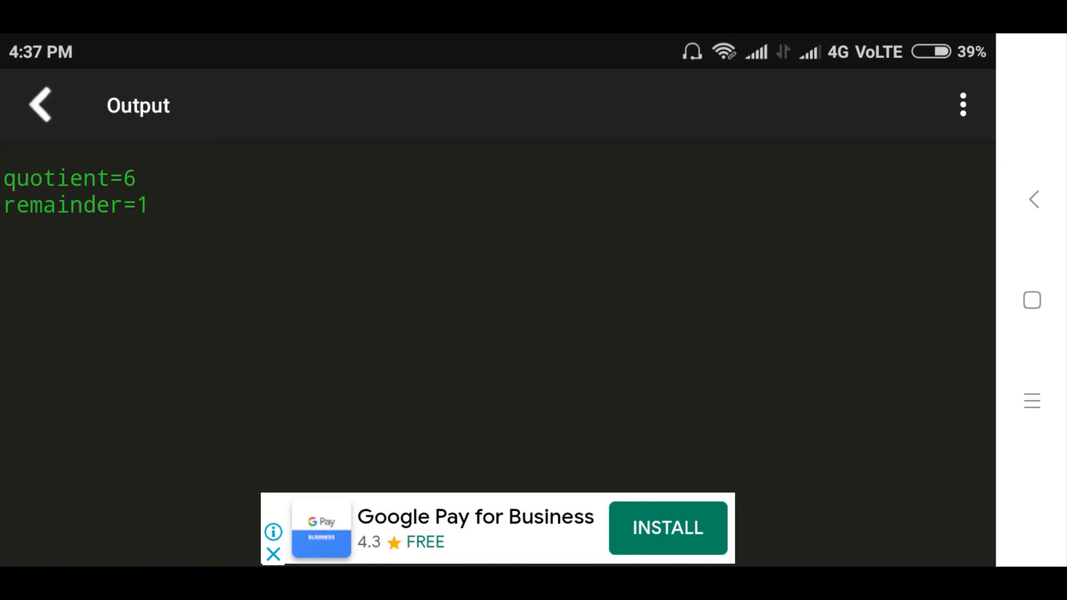
pyautogui.click(41, 104)
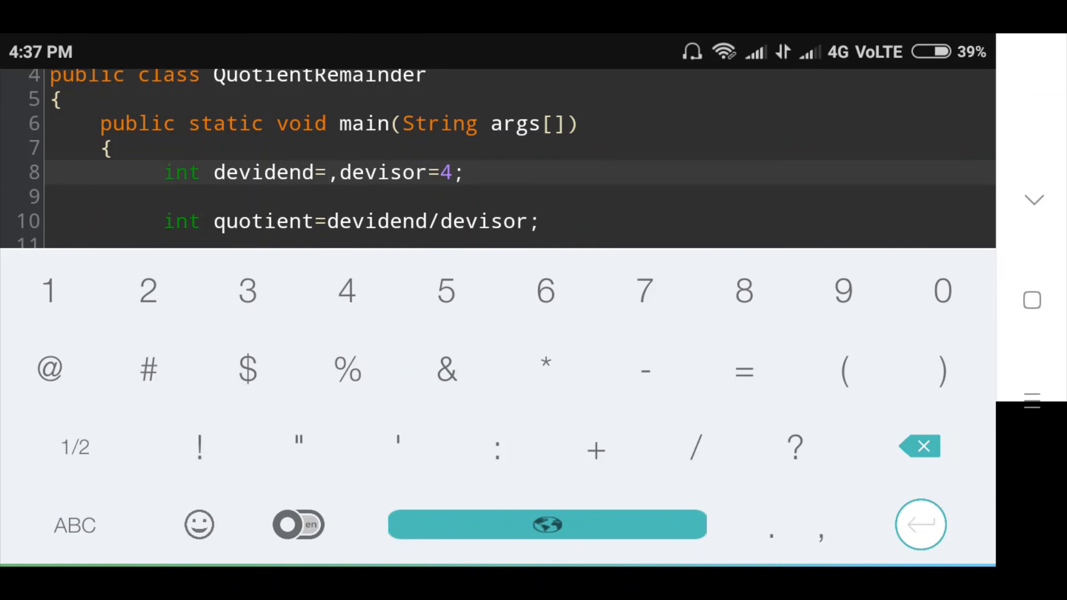
# - Set devidend to 45 and devisor to 5 on line 8
pyautogui.write('45')
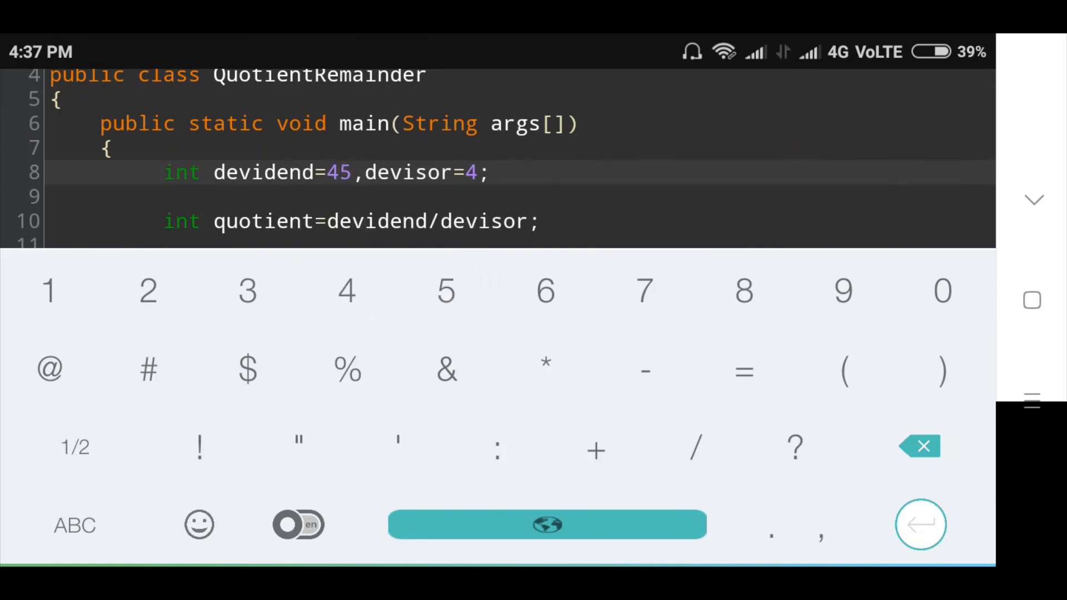
pyautogui.press('Backspace')
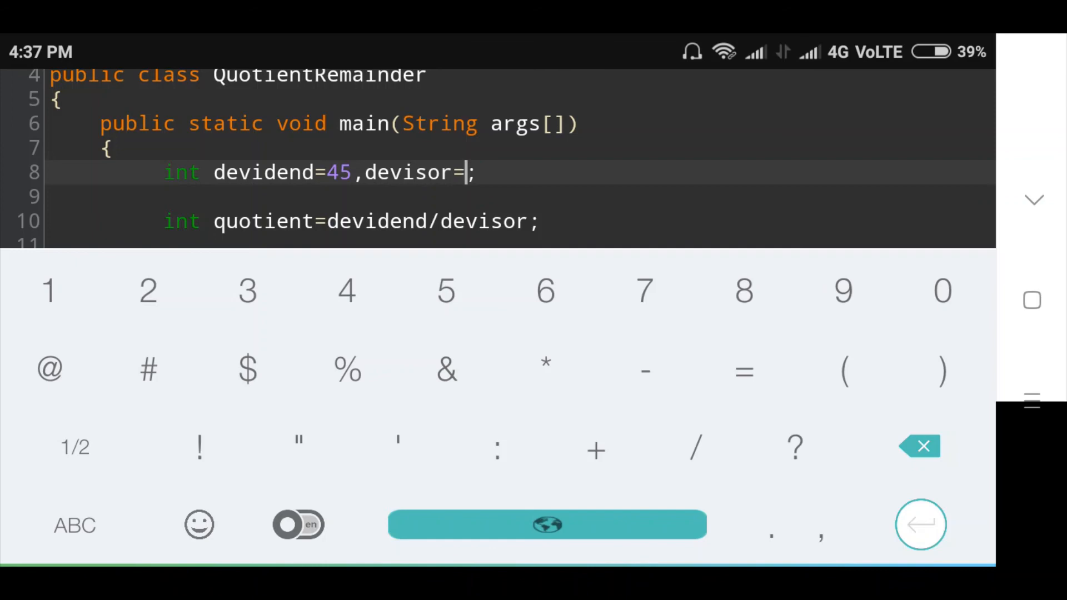
pyautogui.write('5')
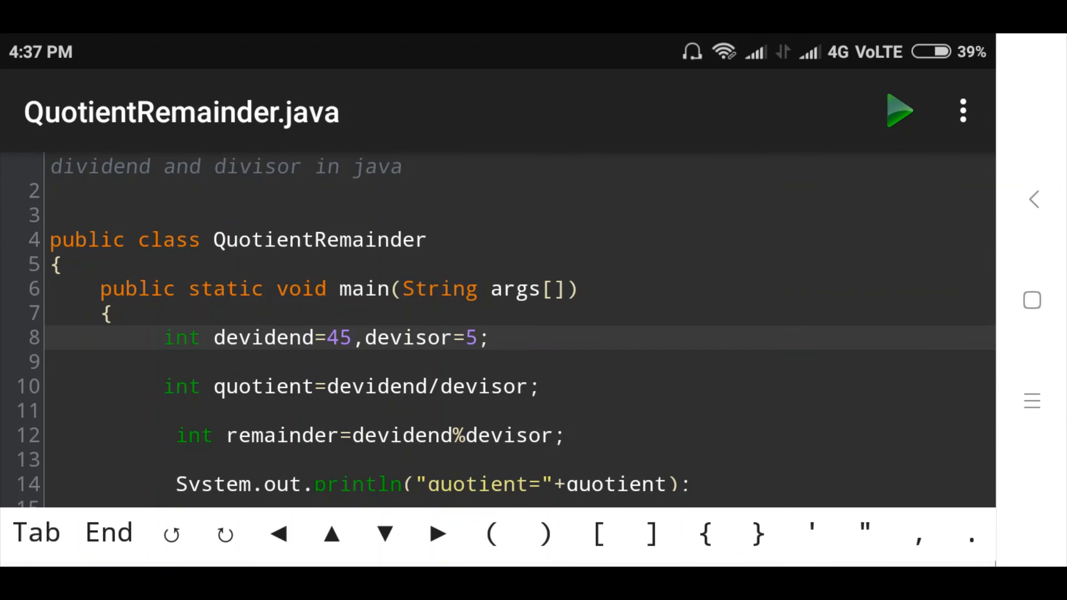
# - Rerun the program, view quotient=9 and remainder=0, and return to the code
pyautogui.click(900, 111)
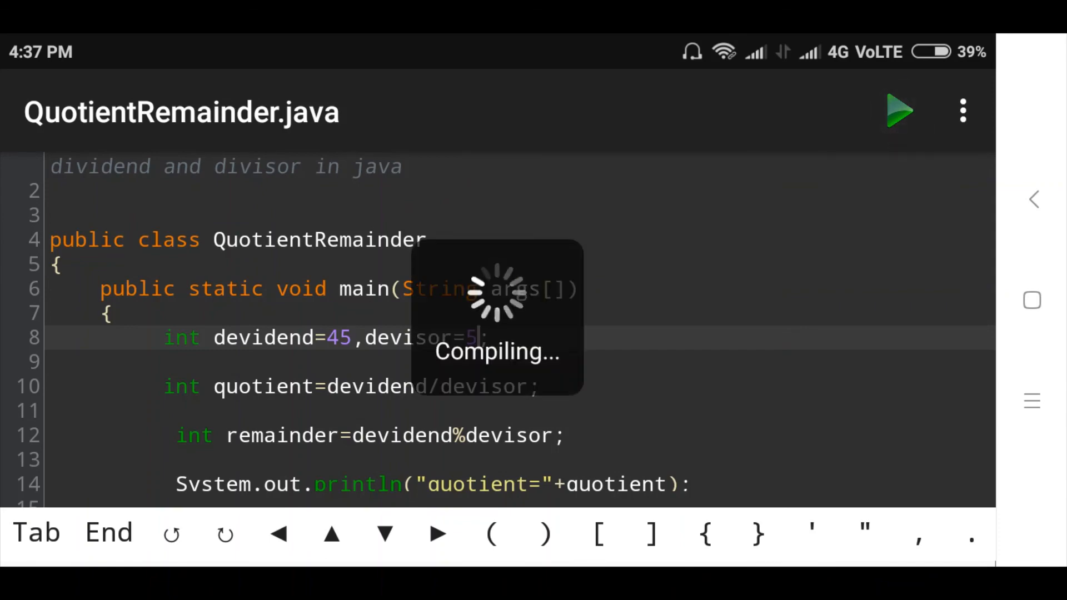
pyautogui.click(899, 110)
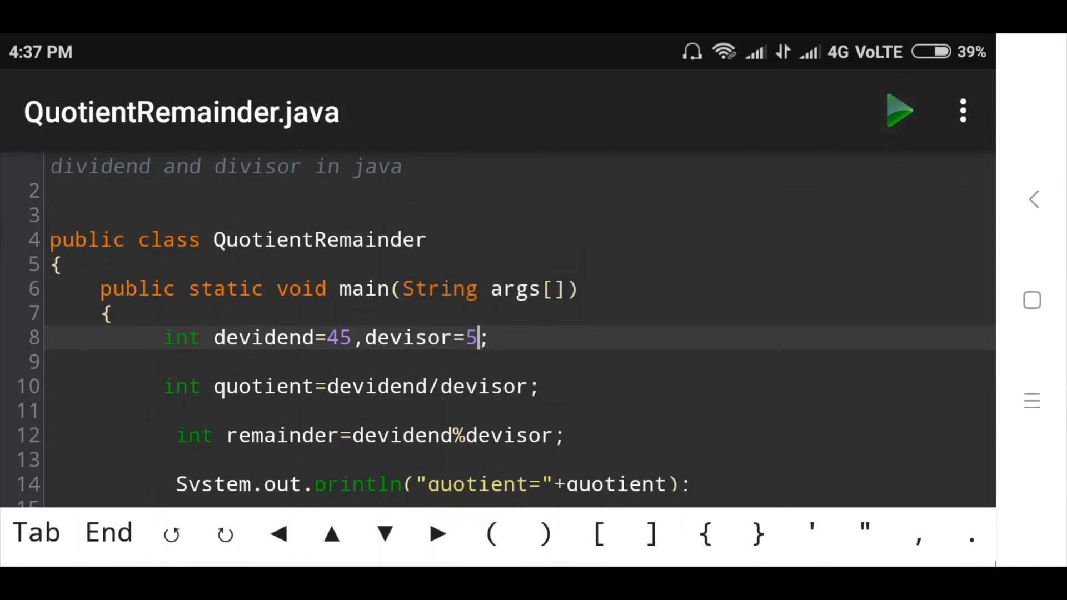
pyautogui.click(900, 111)
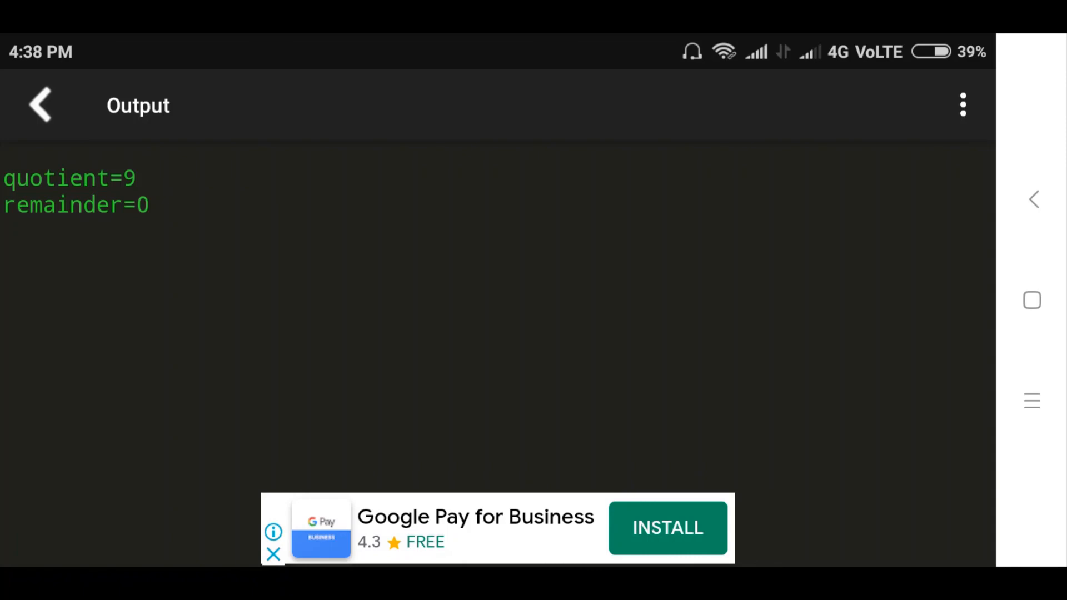
pyautogui.click(39, 104)
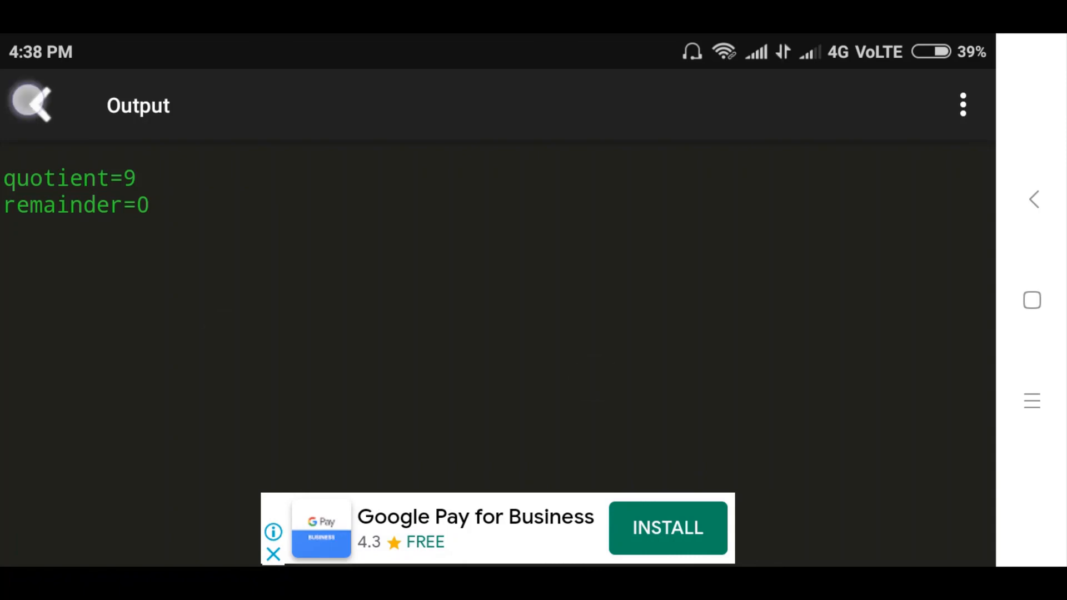